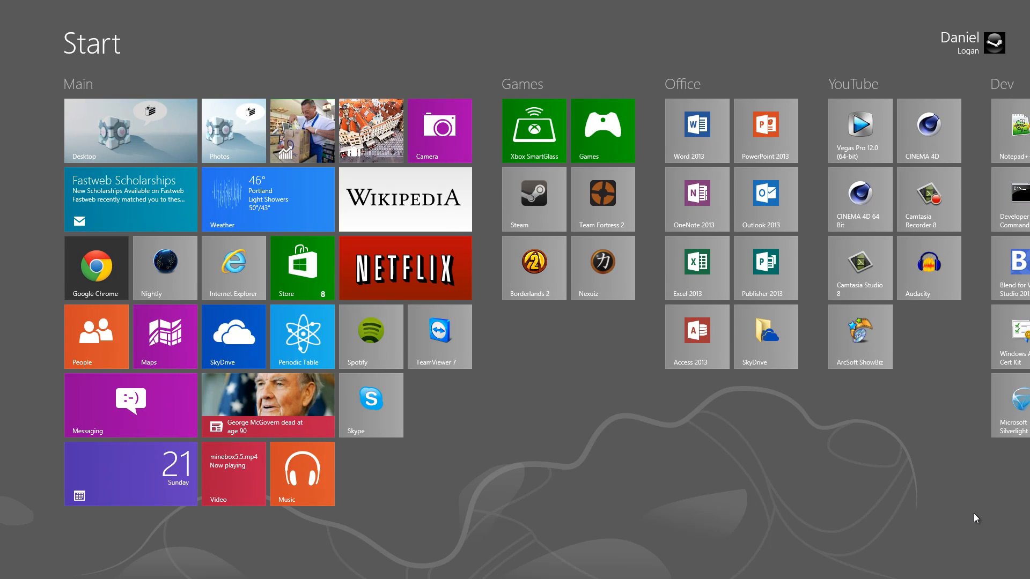
Open Control Panel's Sound settings and select the Blue Snowball microphone under Recording.
type("cont")
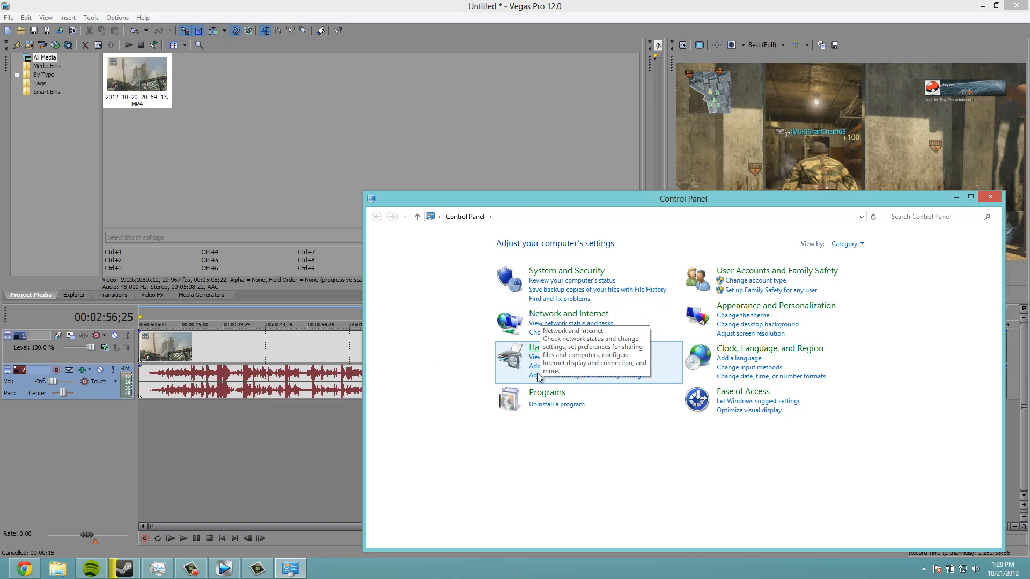
left_click(533, 361)
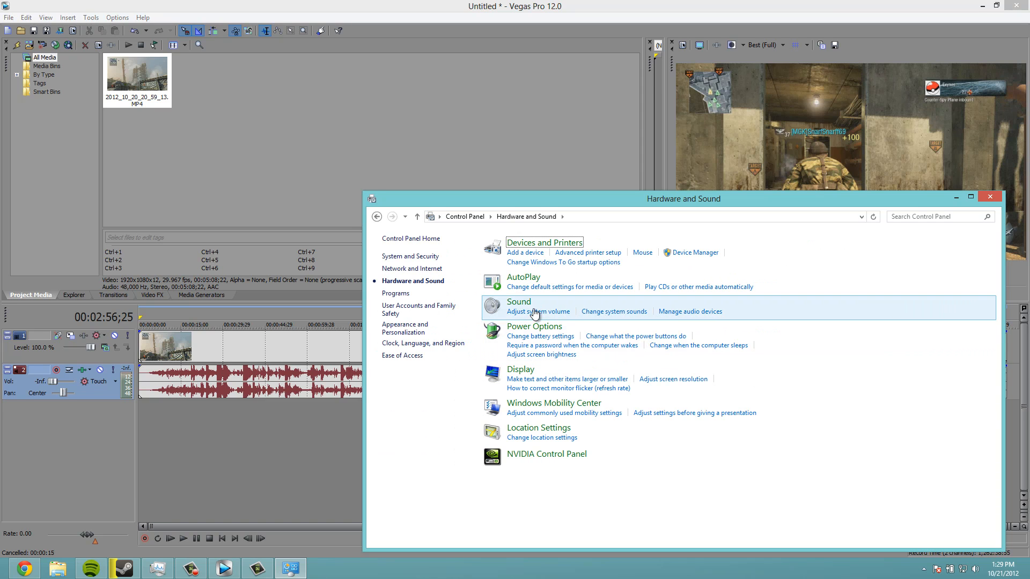
left_click(690, 311)
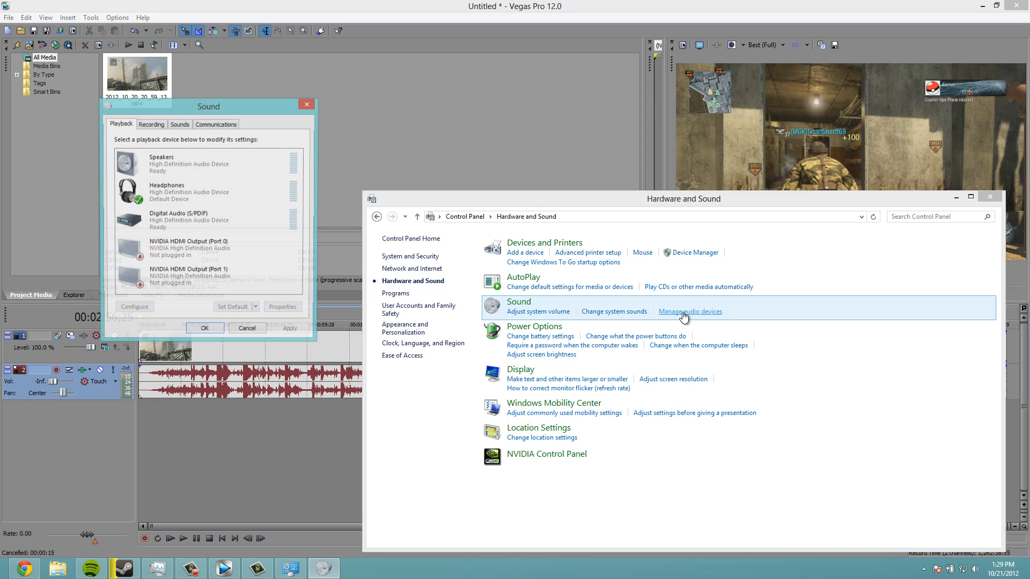
left_click(151, 124)
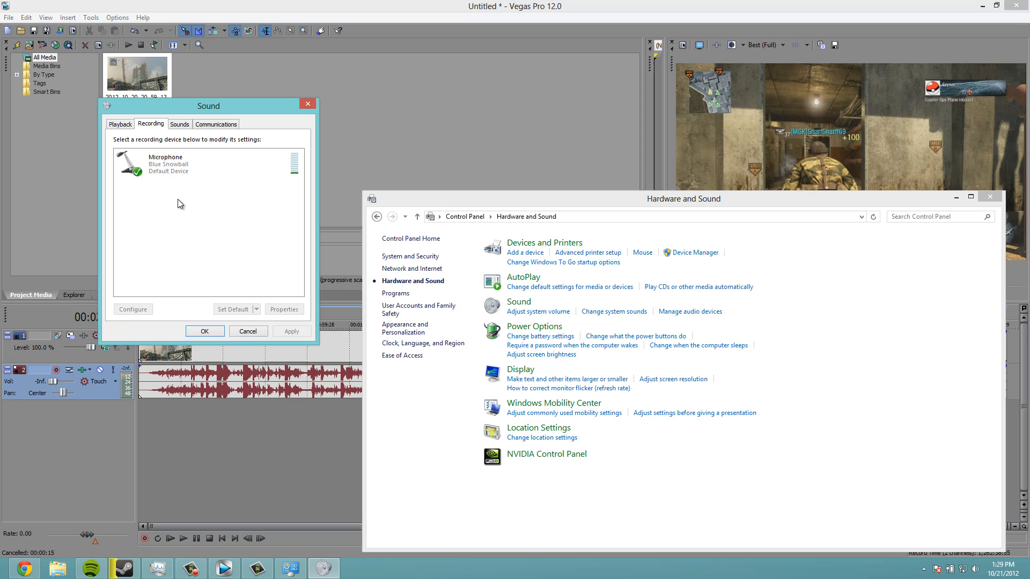
left_click(180, 164)
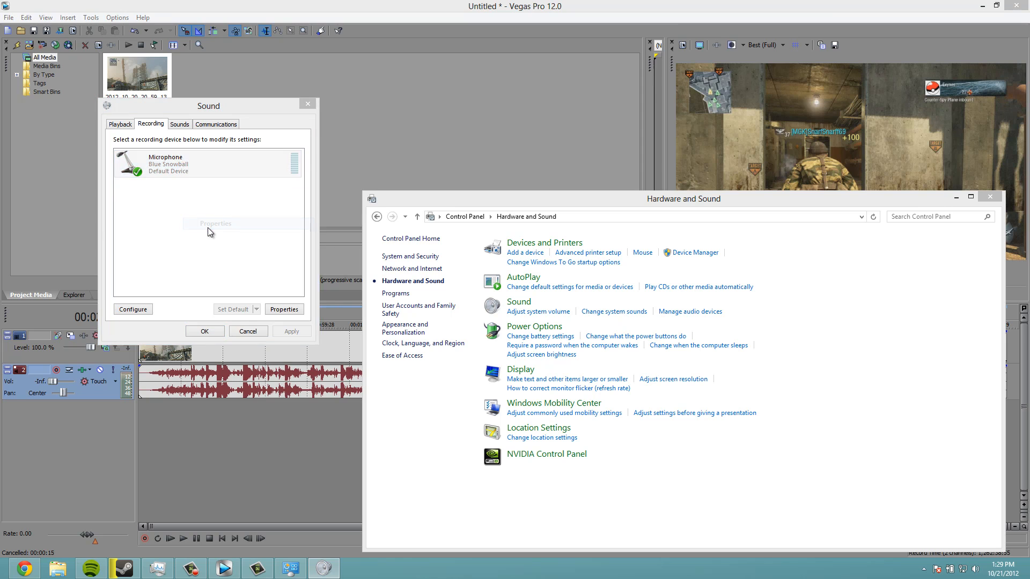
Review the microphone's recording level and default format, then close the Sound dialog.
left_click(284, 309)
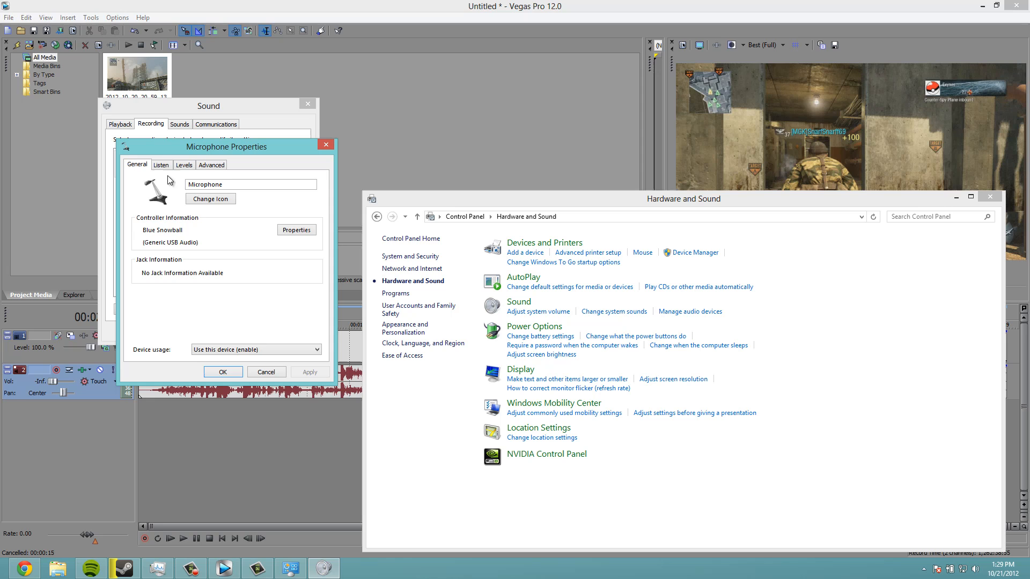
left_click(184, 164)
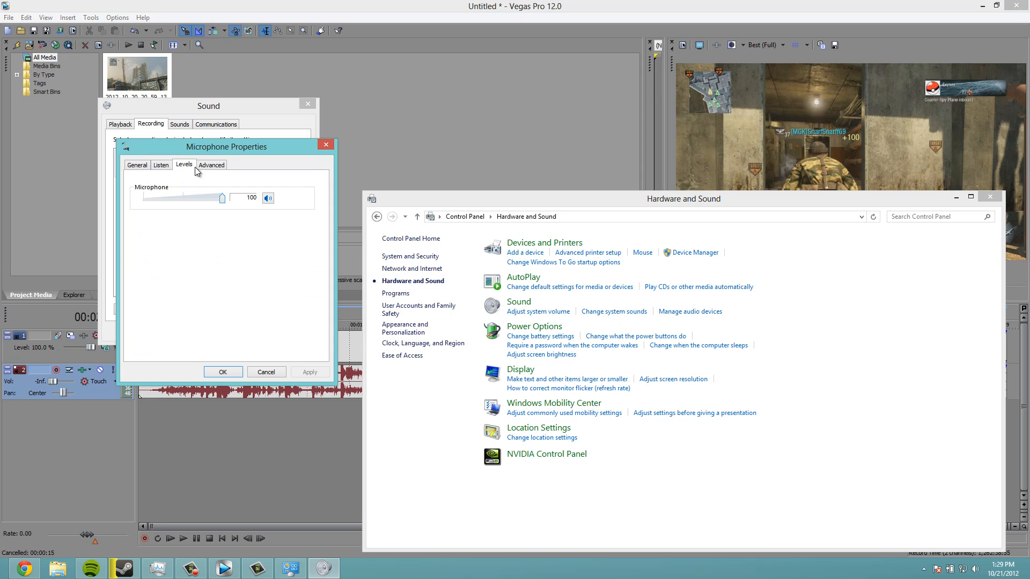
left_click(212, 165)
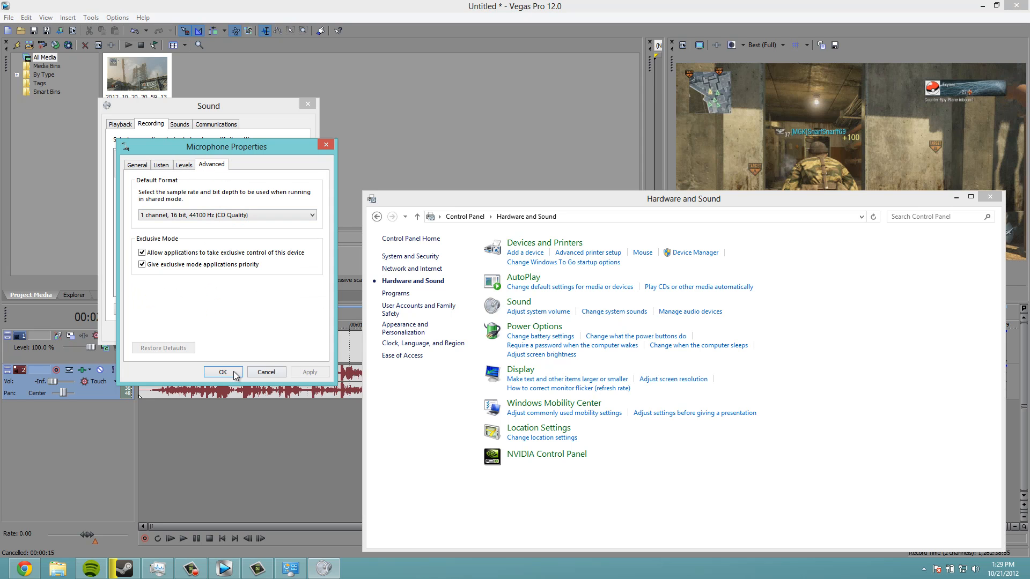
left_click(223, 372)
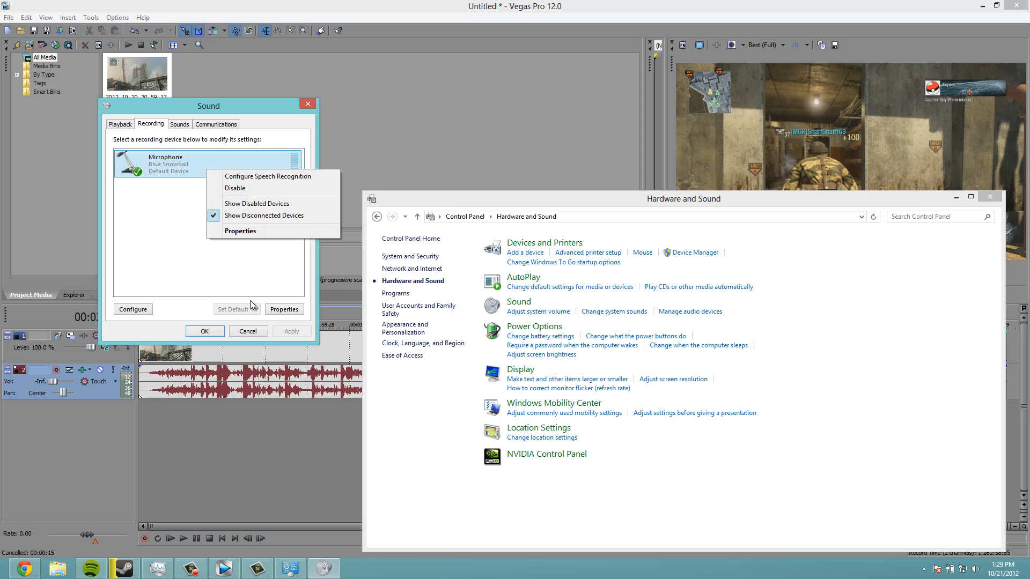
left_click(193, 165)
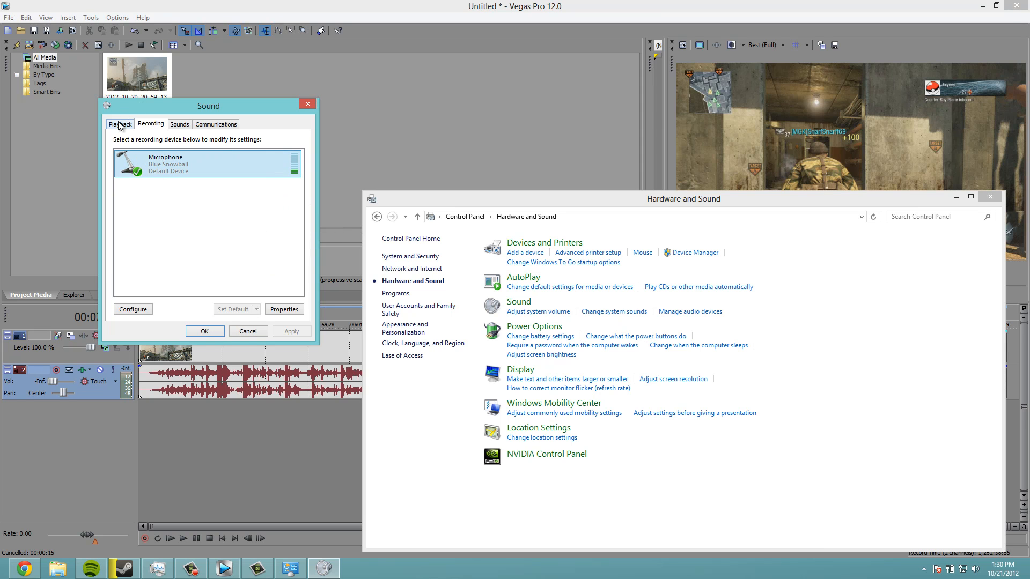
left_click(179, 123)
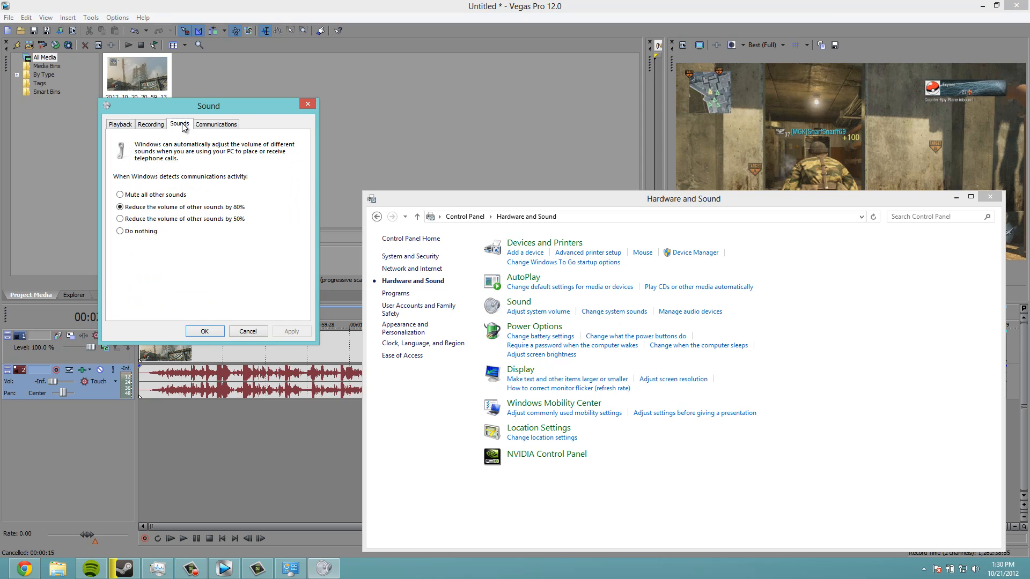
left_click(180, 124)
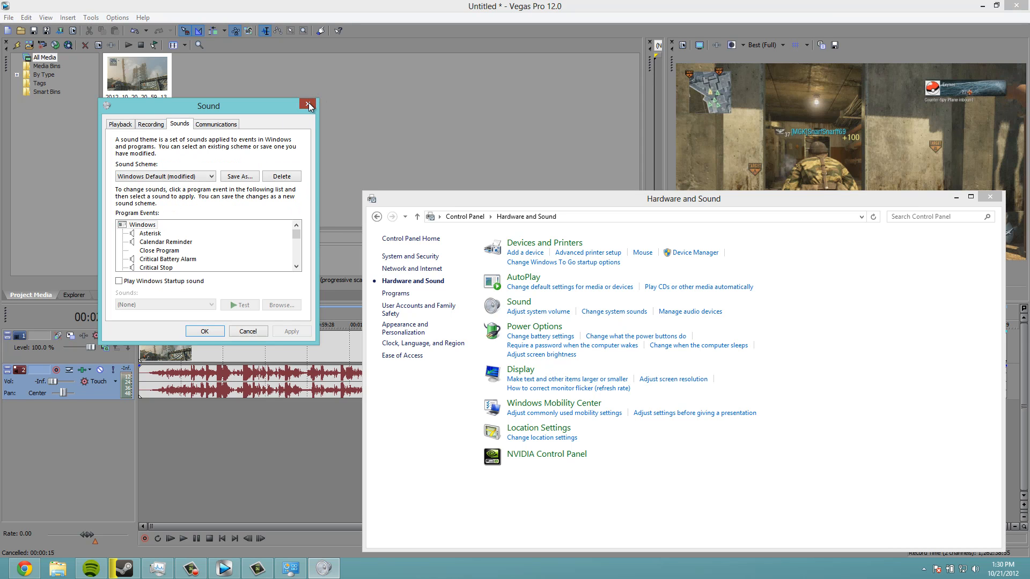
left_click(307, 105)
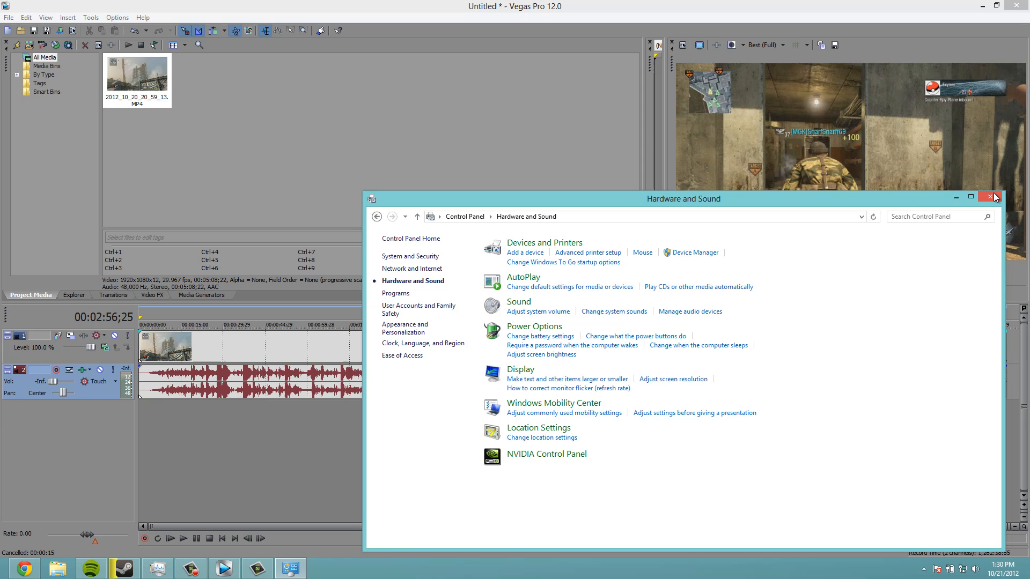
Close Control Panel, return to the timeline start and use the gameplay event's context menu.
left_click(990, 197)
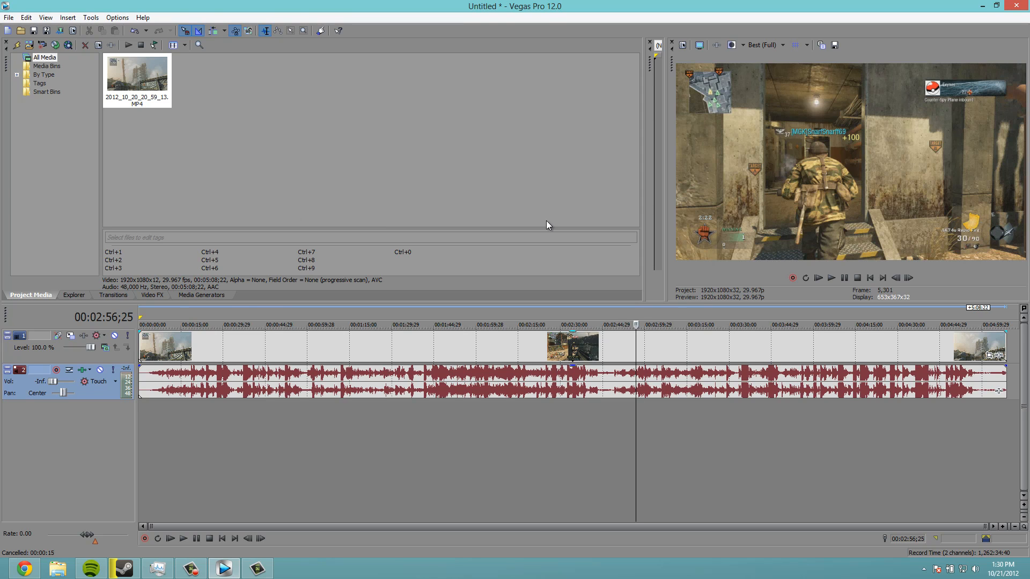
mouse_move(145, 316)
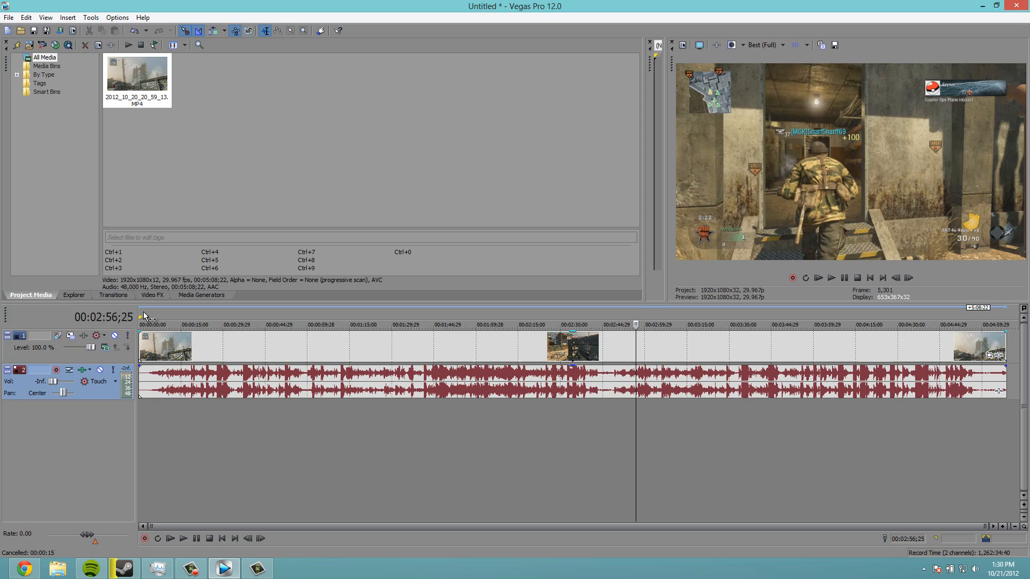
left_click(150, 317)
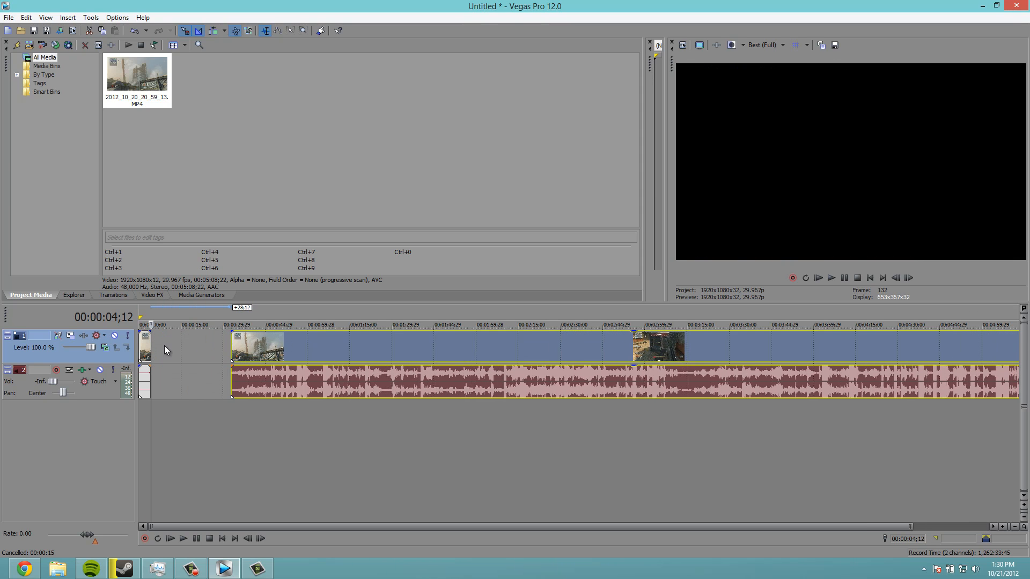
right_click(175, 350)
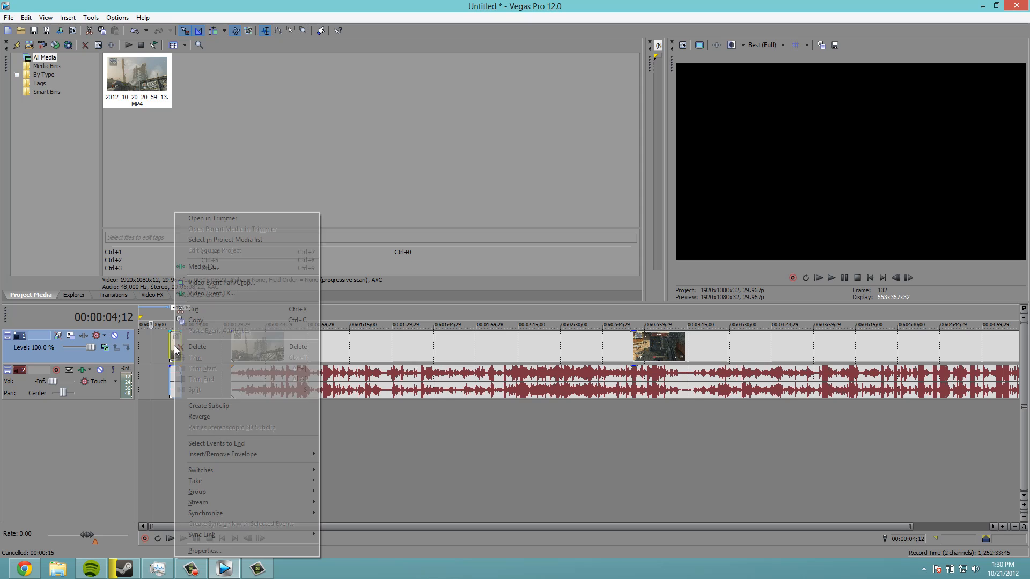
left_click(360, 355)
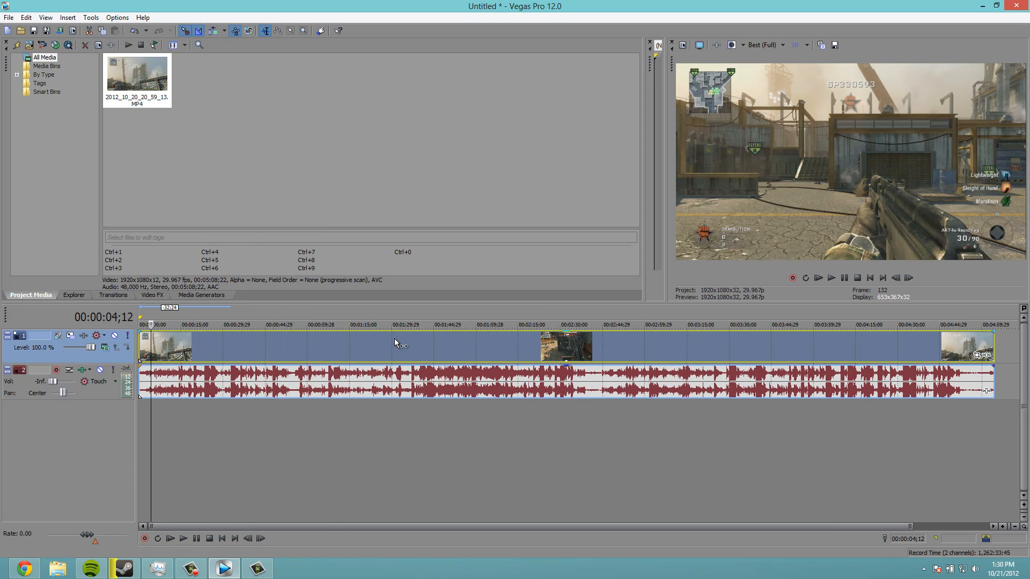
Preview playback, then open the gameplay event's context menu to split near 00:04:47.
left_click(831, 278)
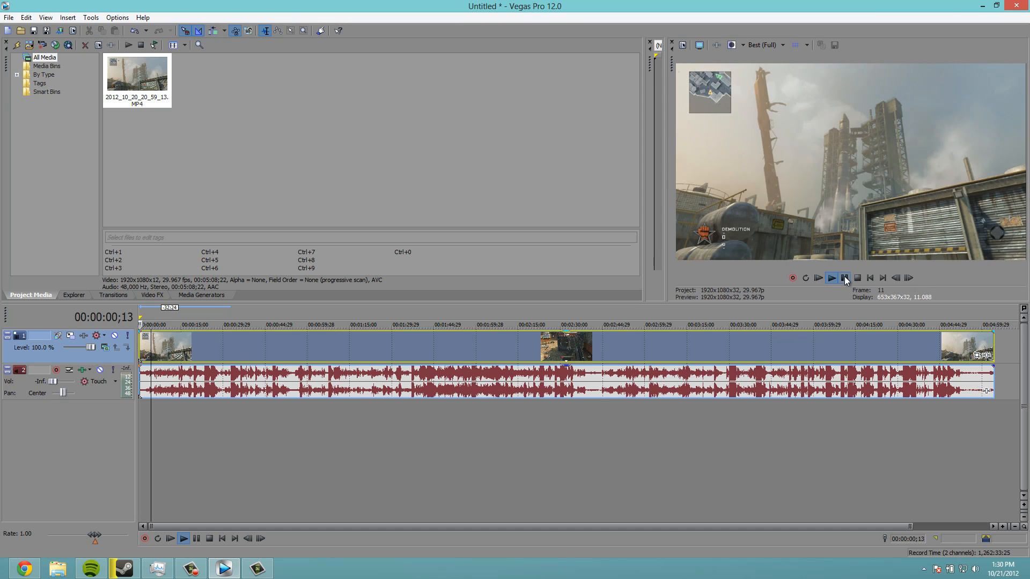
left_click(831, 278)
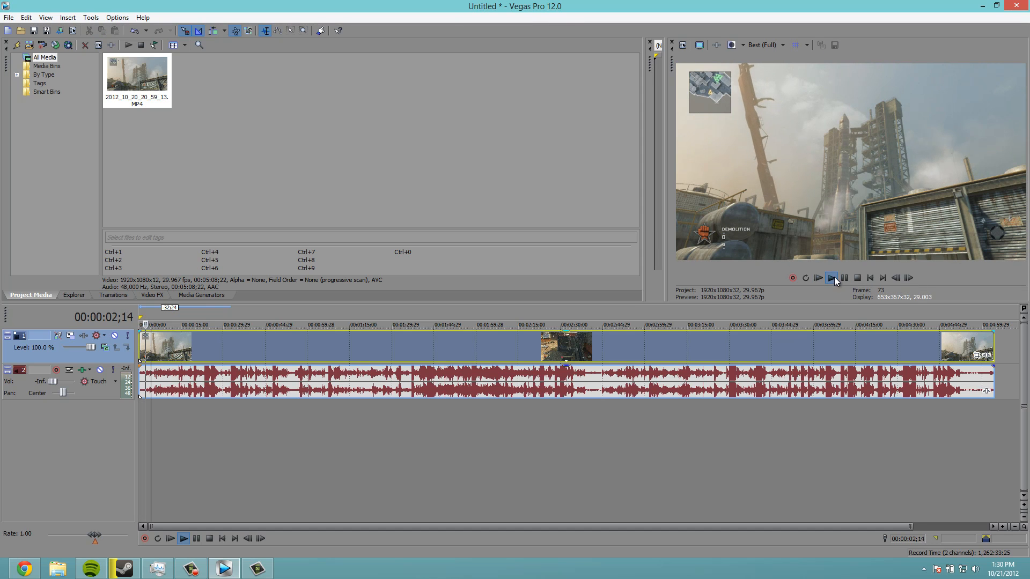
left_click(844, 278)
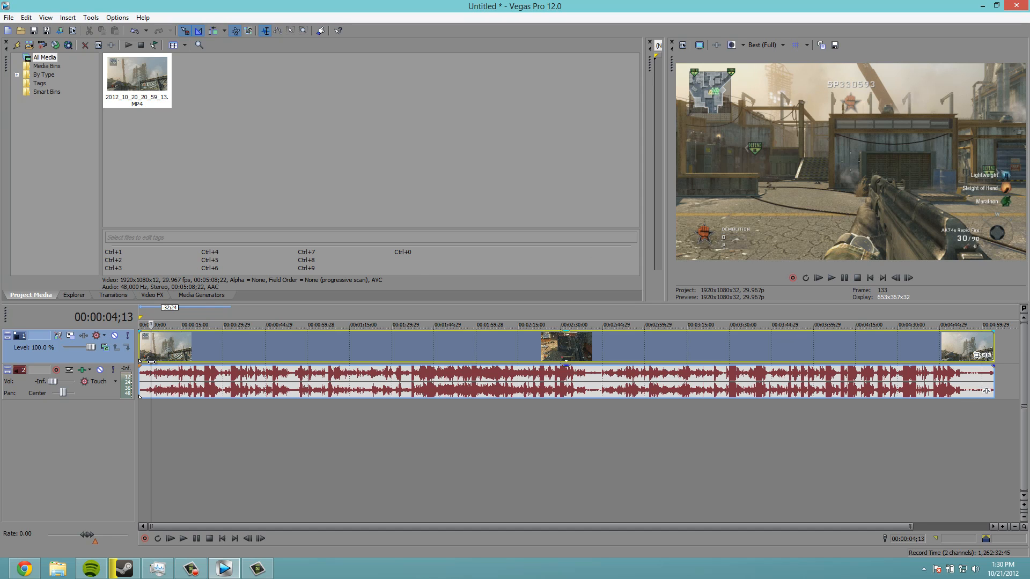
right_click(148, 360)
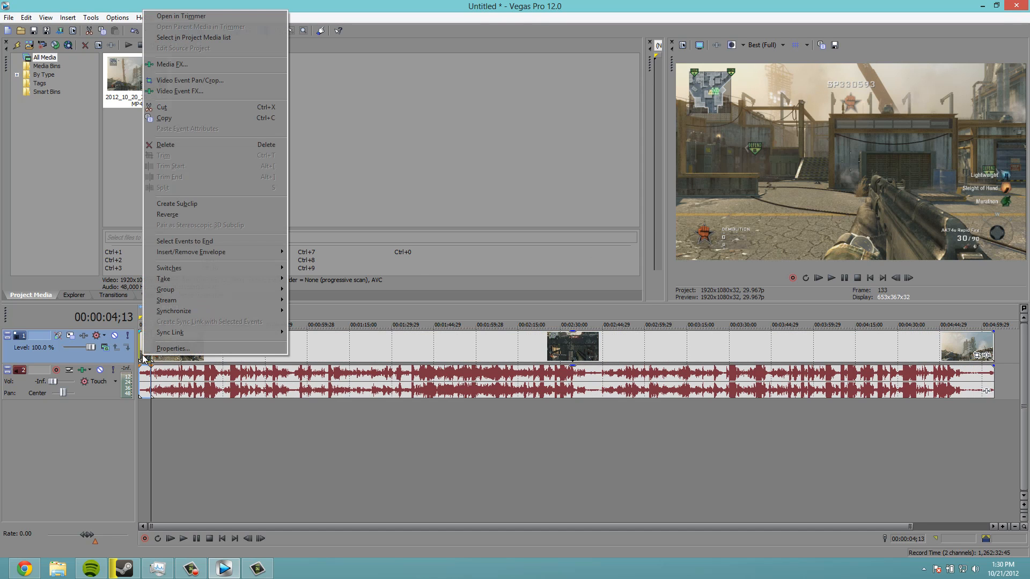
mouse_move(173, 155)
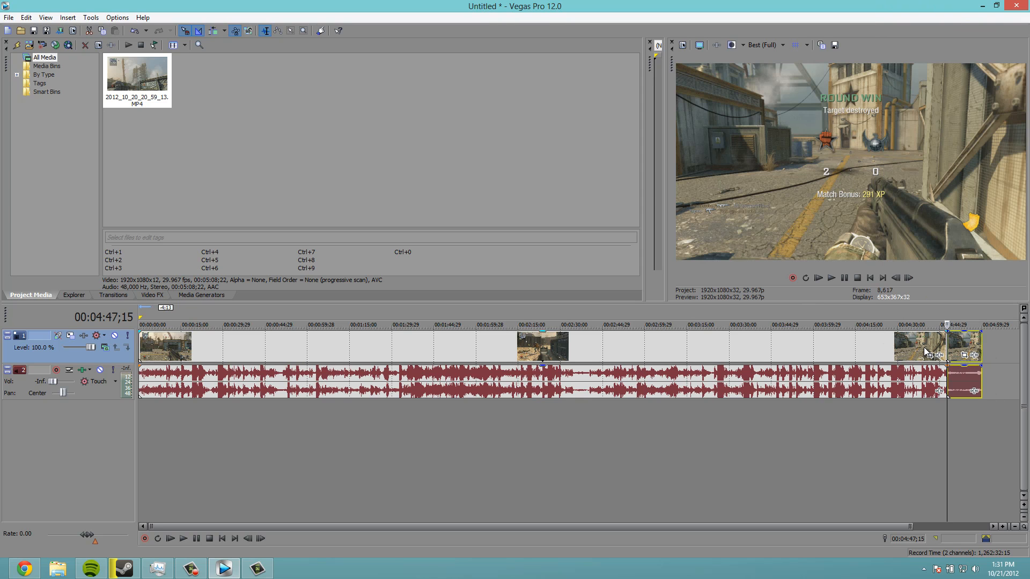
mouse_move(964, 346)
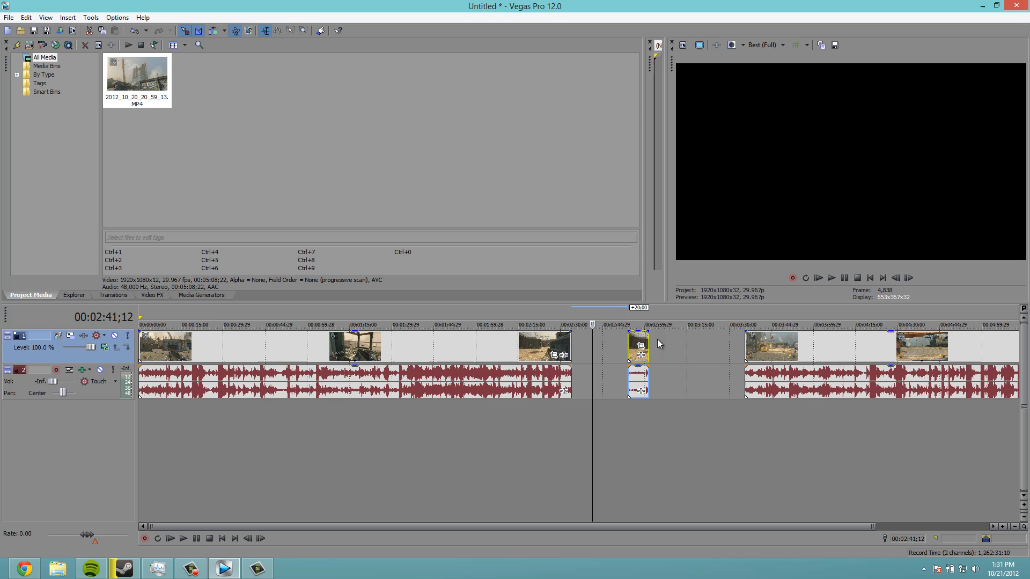
mouse_move(643, 340)
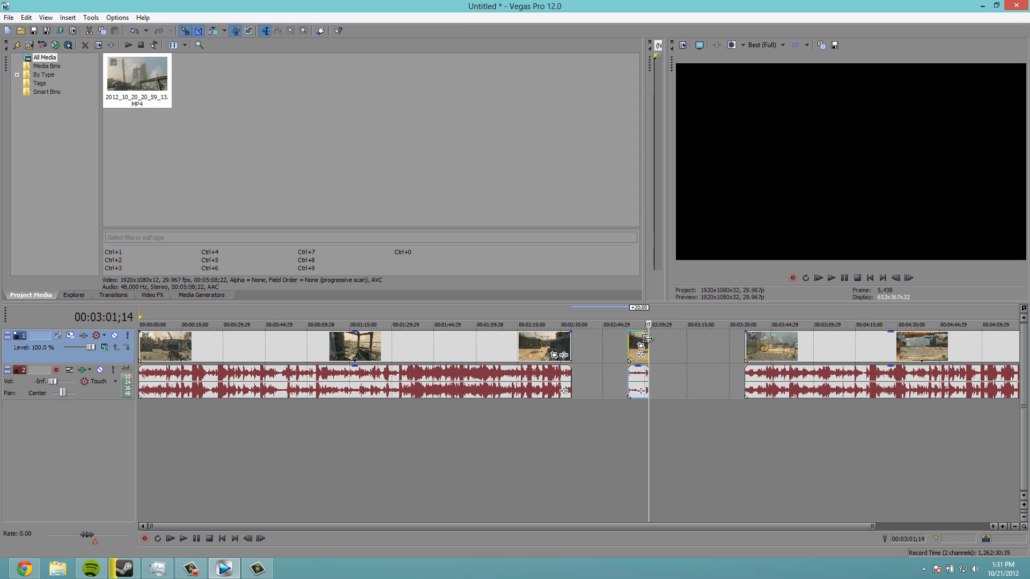
mouse_move(641, 346)
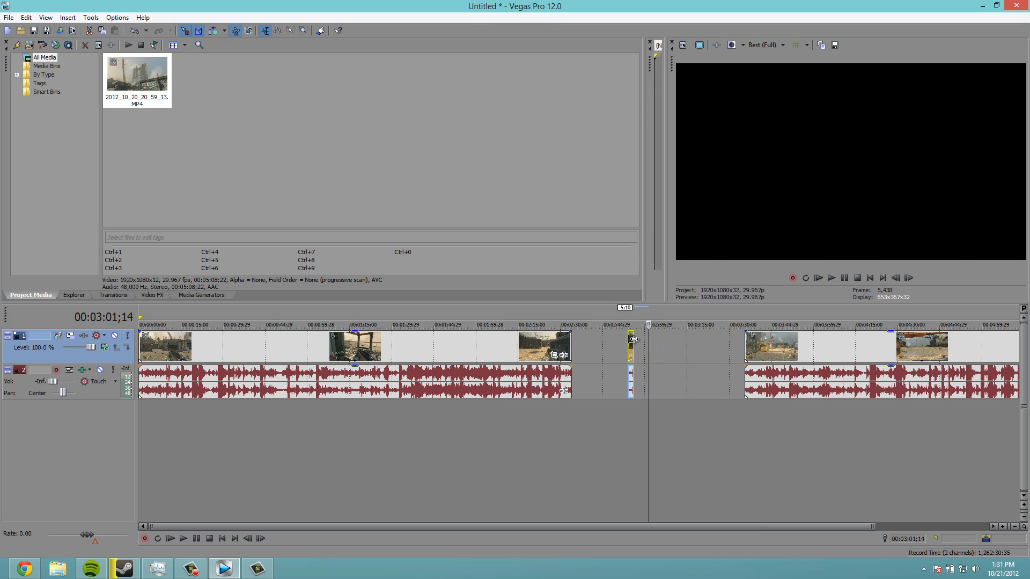
Play the footage from the small clip and place the cursor at the events' join.
left_click(832, 278)
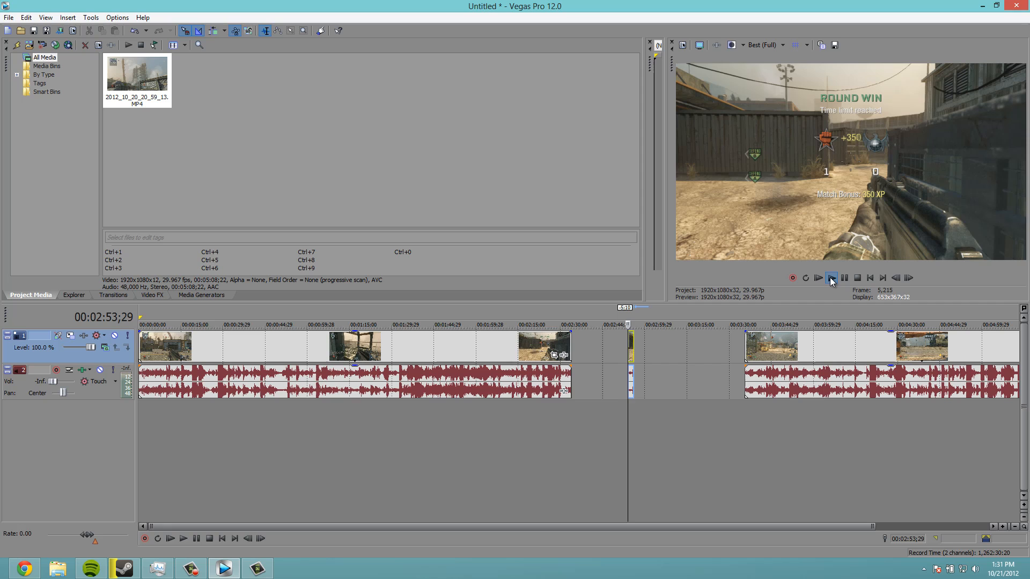
left_click(831, 278)
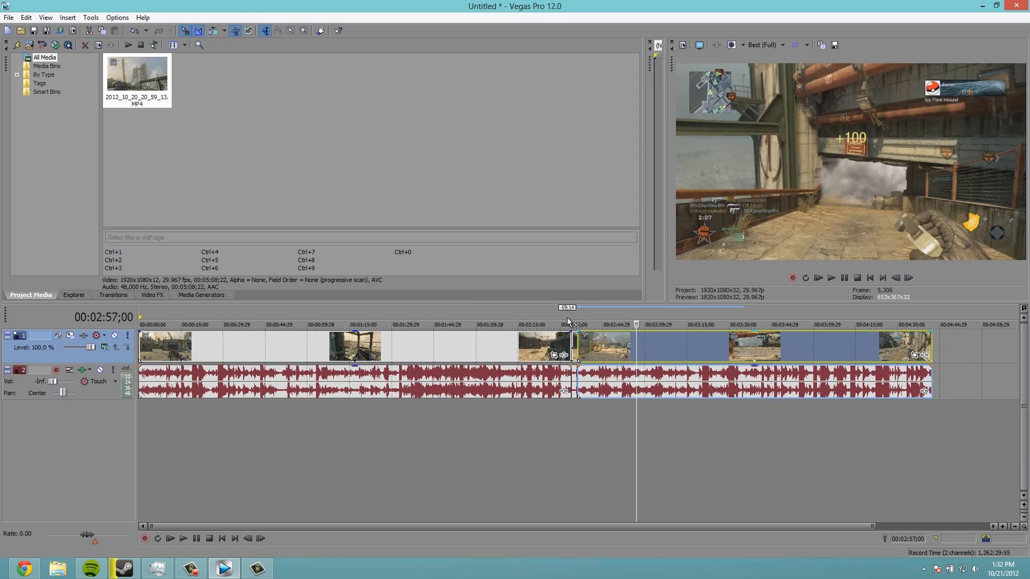
left_click(831, 278)
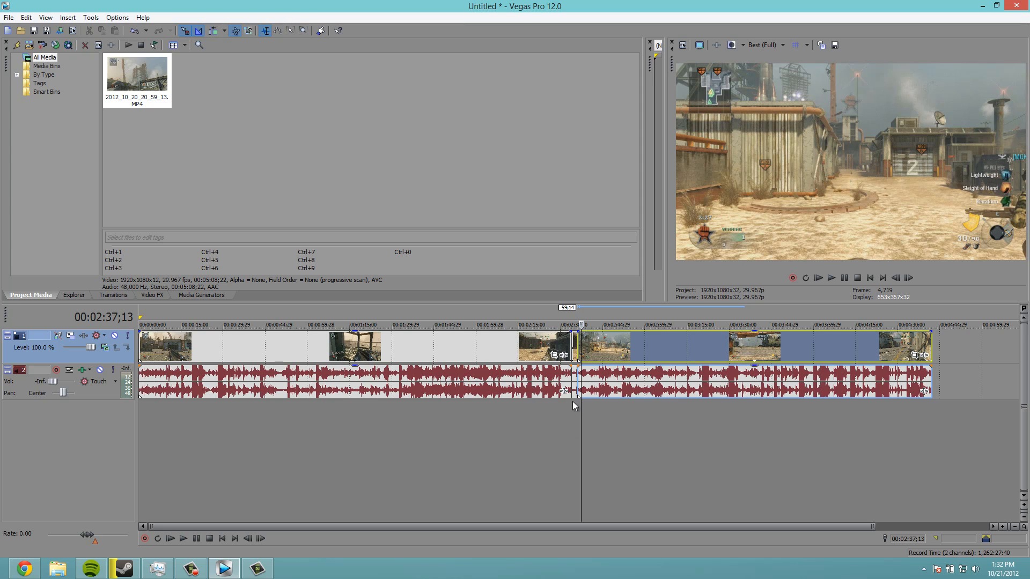
mouse_move(771, 476)
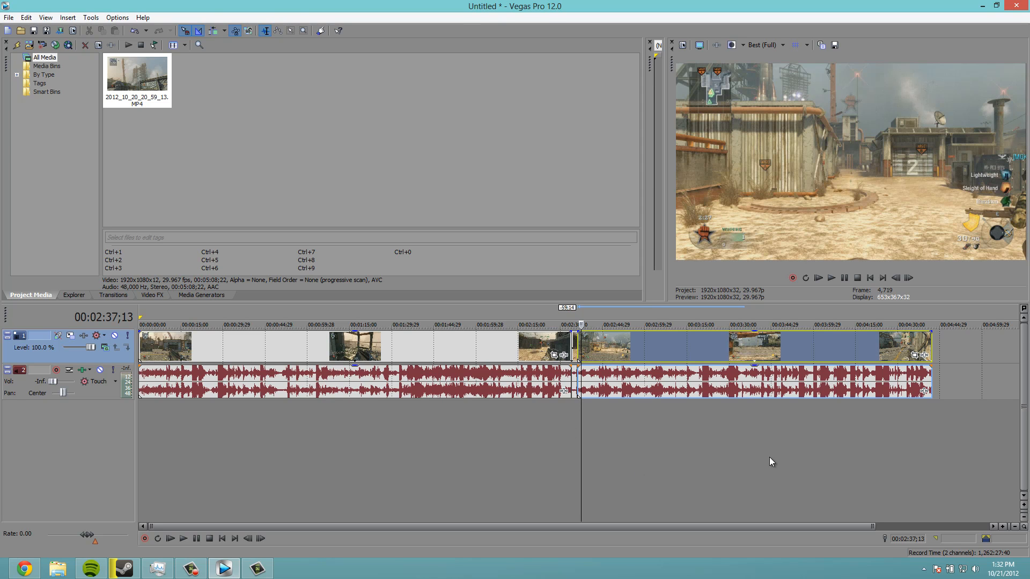
mouse_move(875, 522)
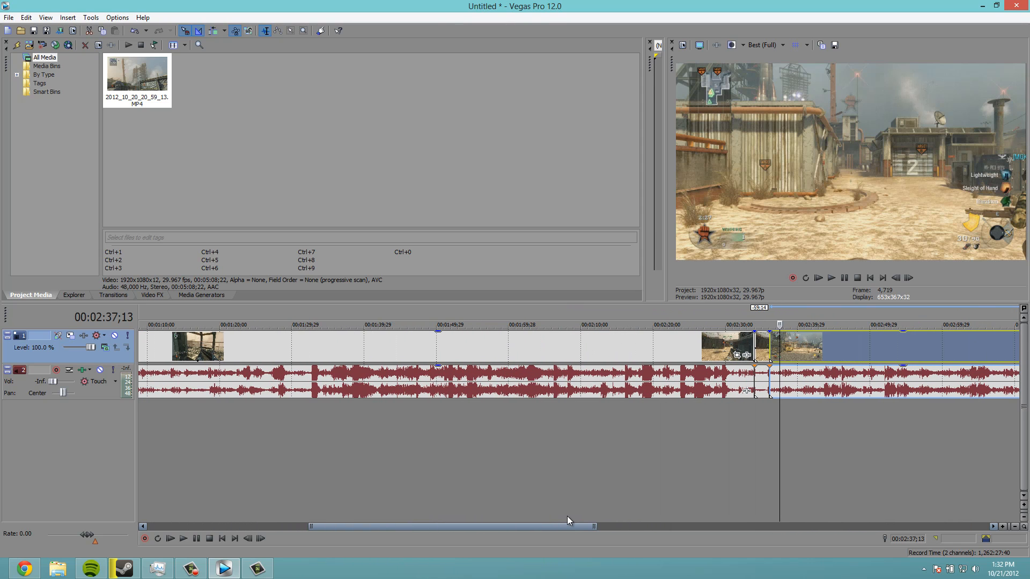
right_click(762, 379)
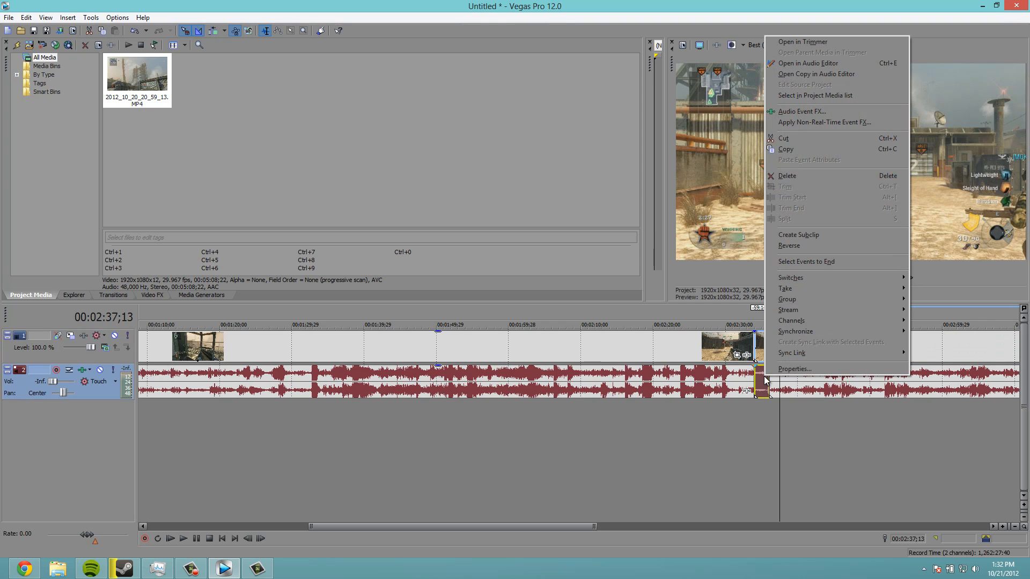
mouse_move(792, 369)
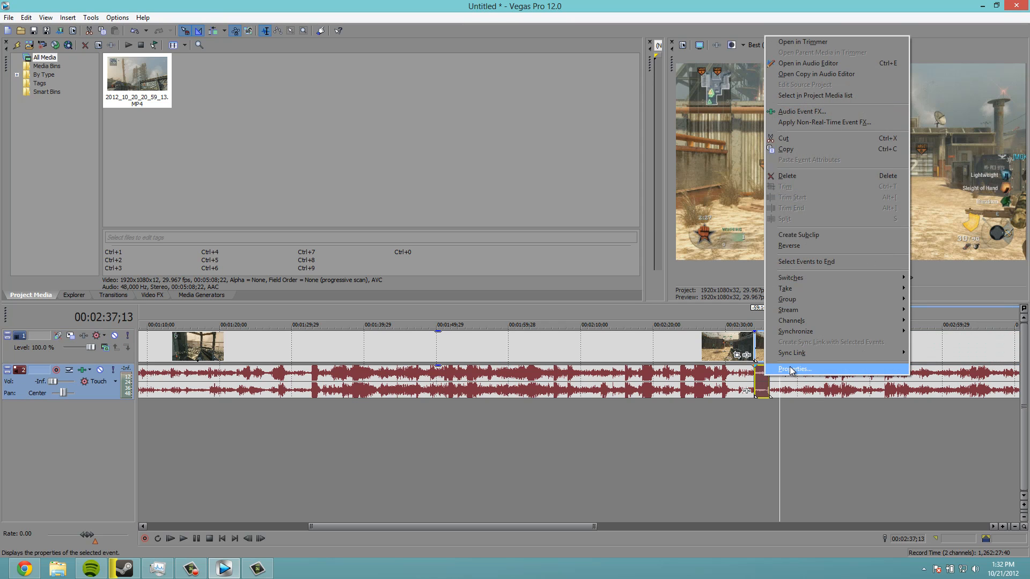
left_click(794, 368)
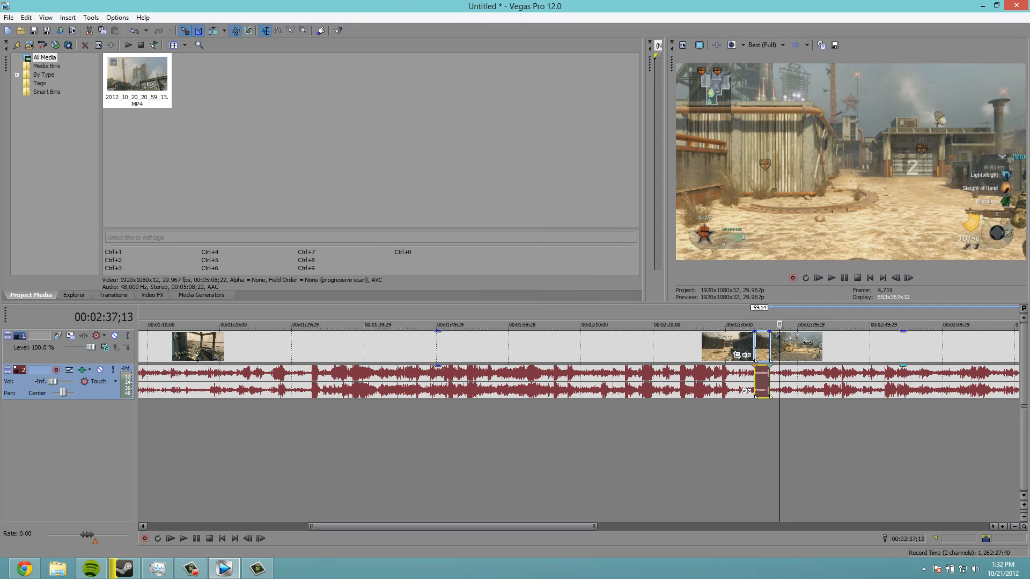
mouse_move(545, 430)
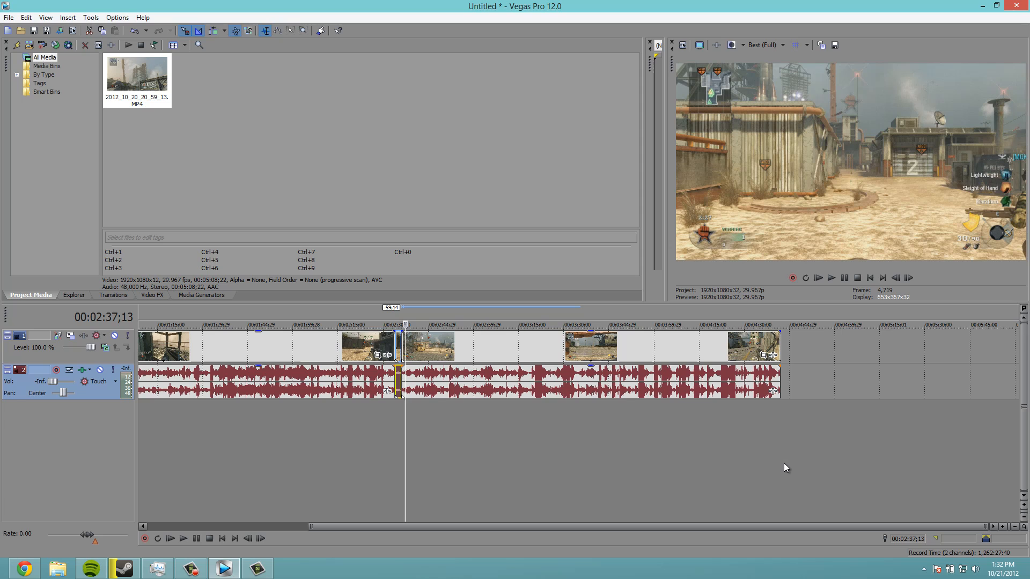
mouse_move(799, 315)
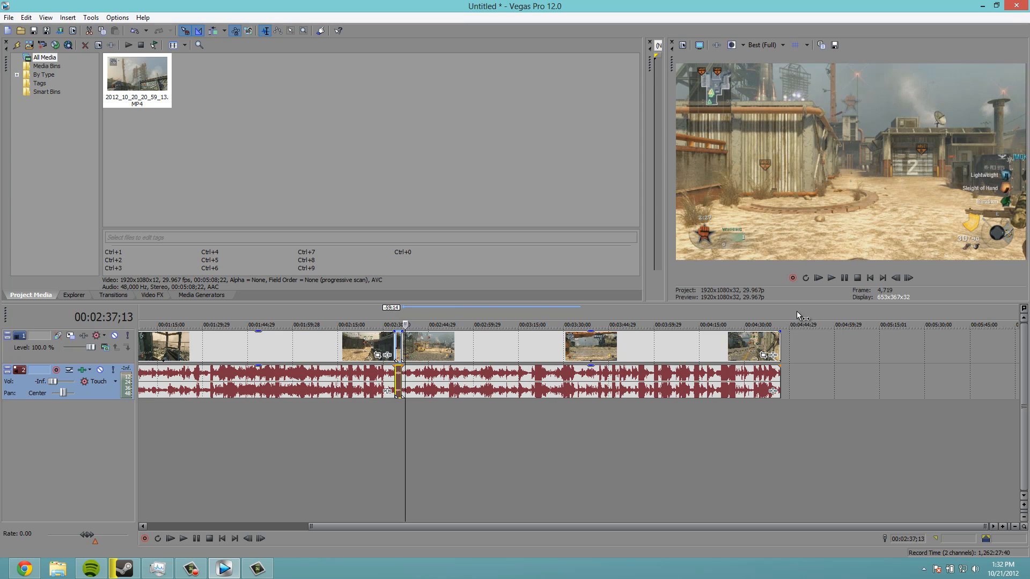
mouse_move(682, 275)
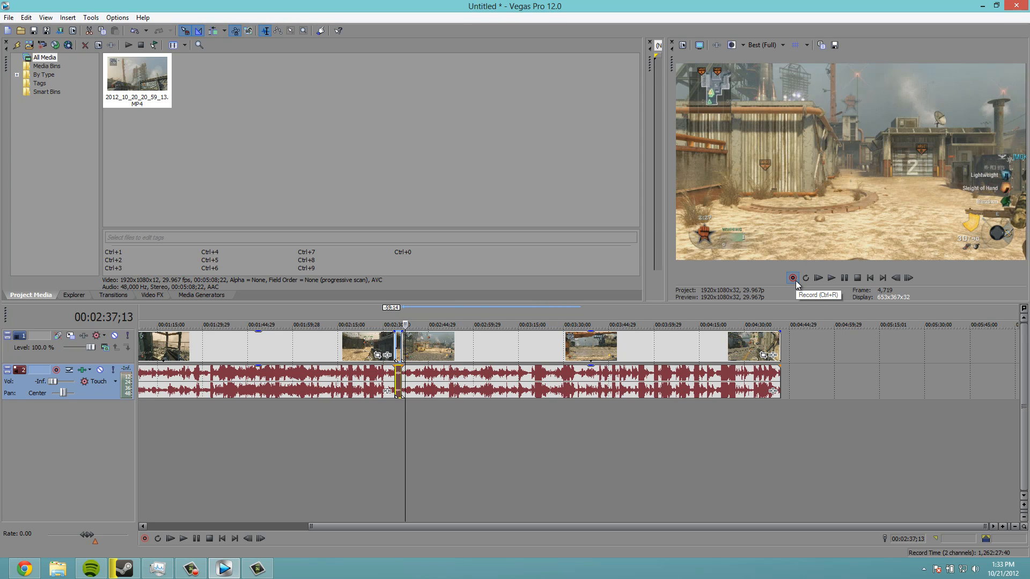
Start recording a voiceover, accepting the default recorded files folder.
left_click(792, 277)
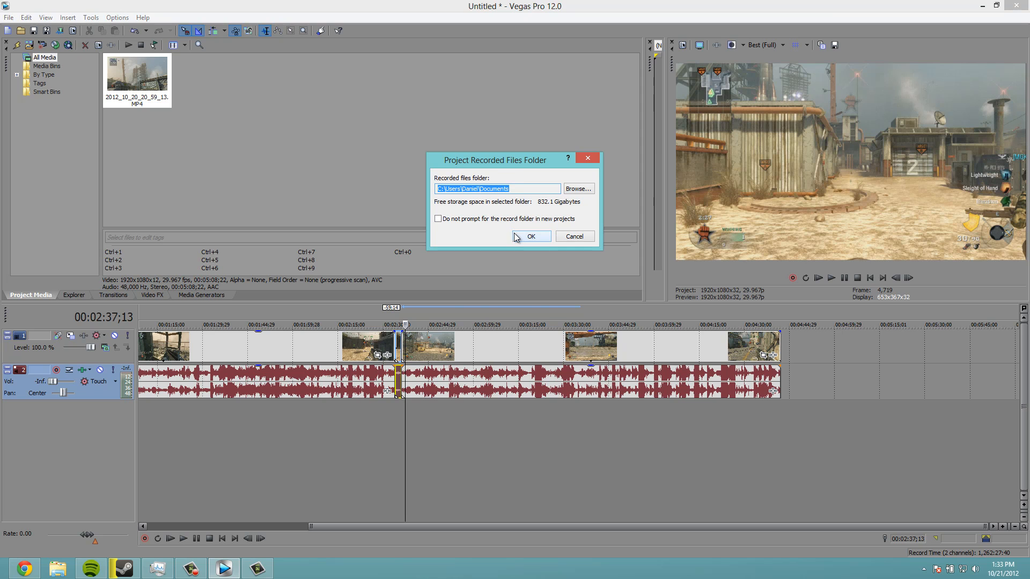
left_click(531, 236)
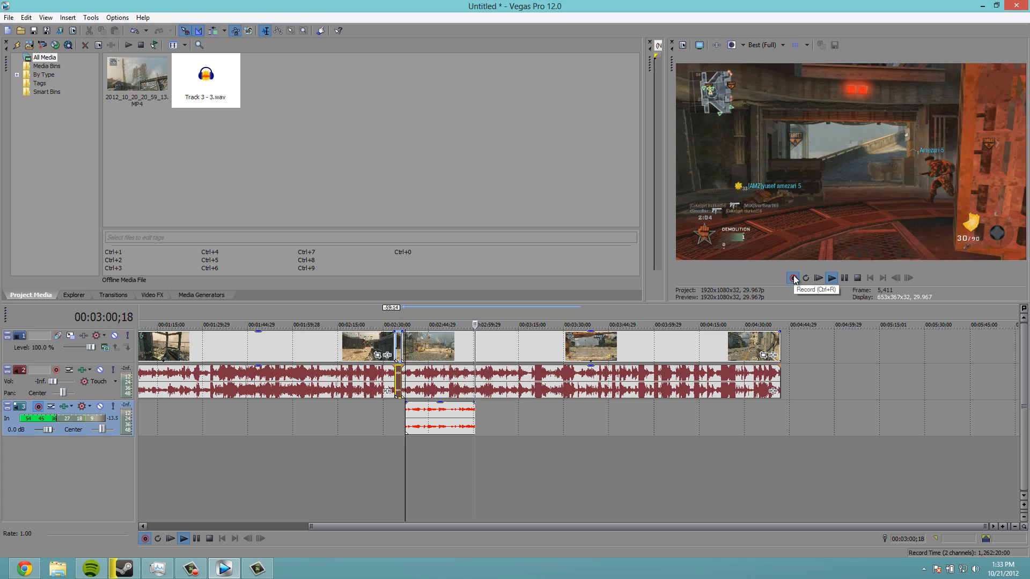
Stop recording and delete the Track 3 - 3.wav take from disk.
left_click(792, 277)
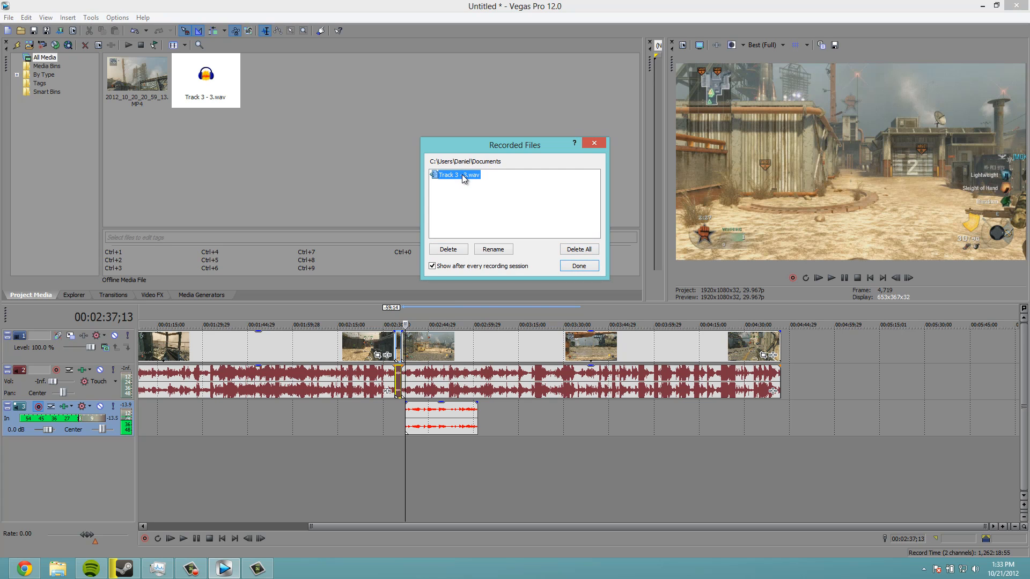
left_click(448, 248)
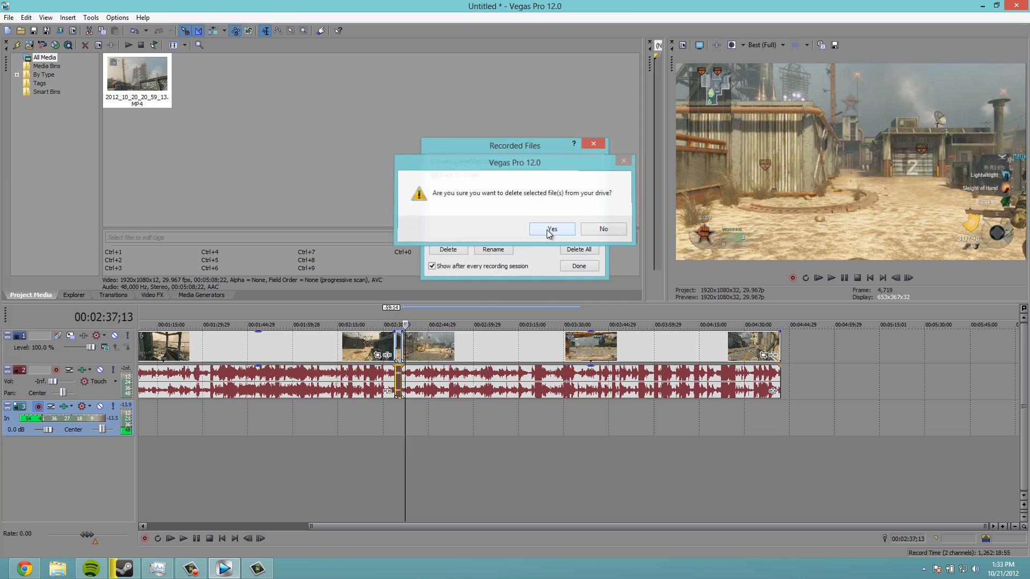
left_click(552, 229)
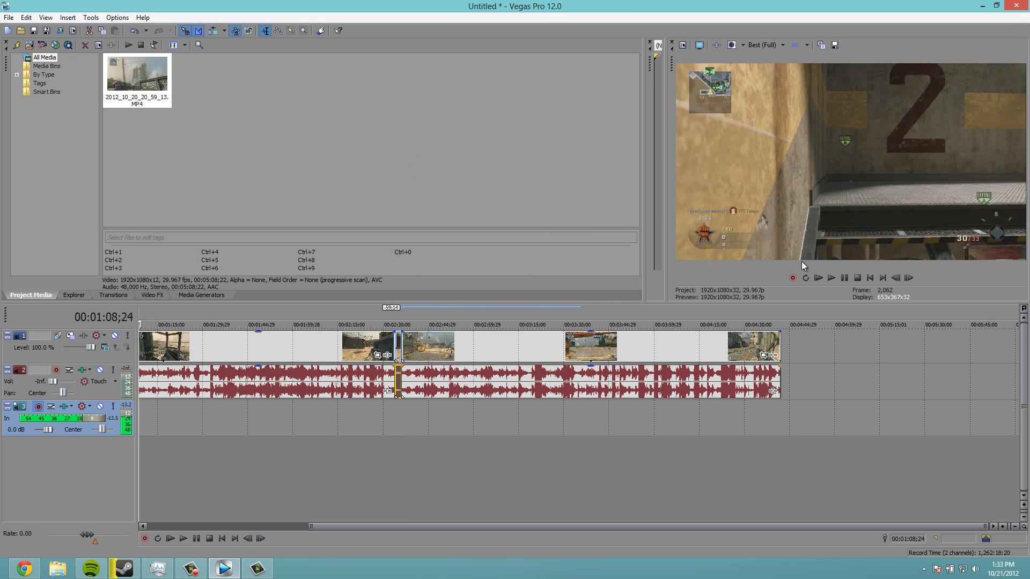
mouse_move(150, 317)
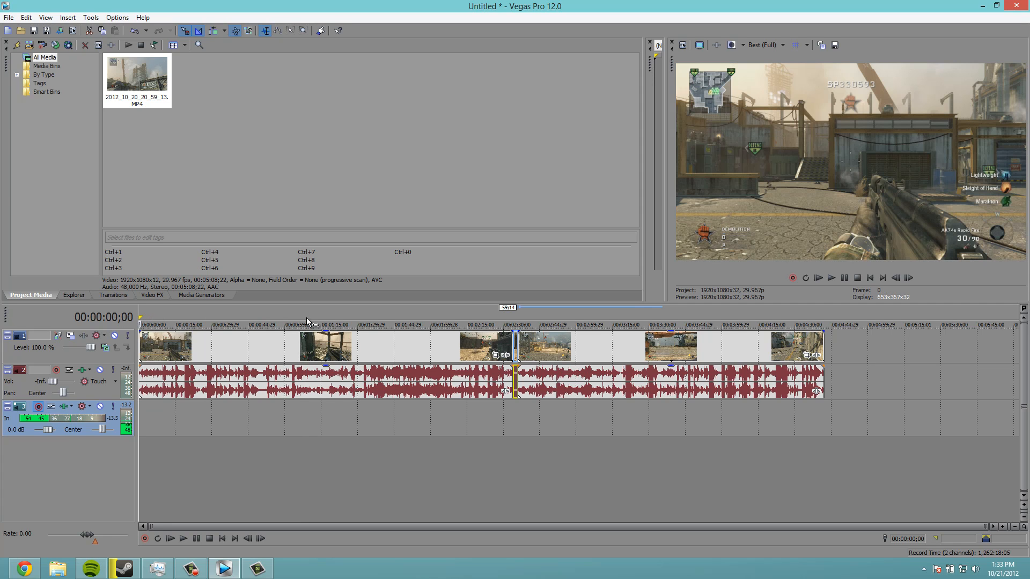
mouse_move(833, 314)
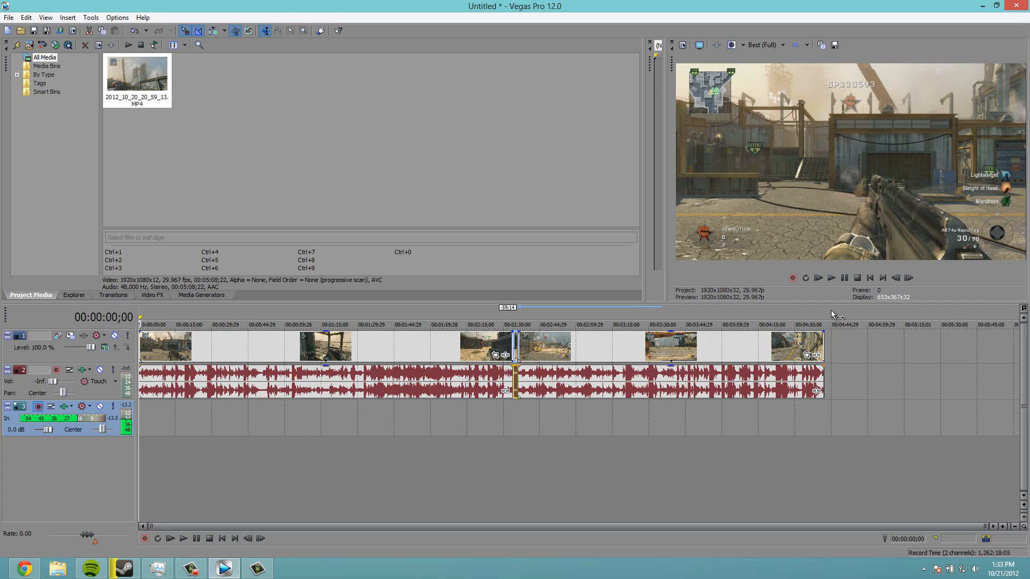
left_click(695, 324)
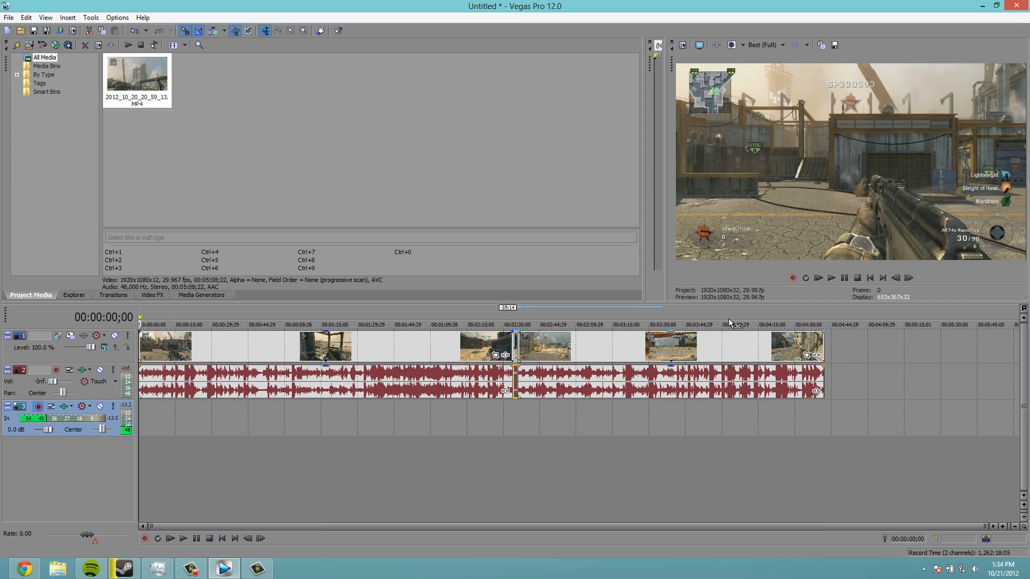
Record a short test take, then pan the voiceover track to 1% right.
left_click(792, 278)
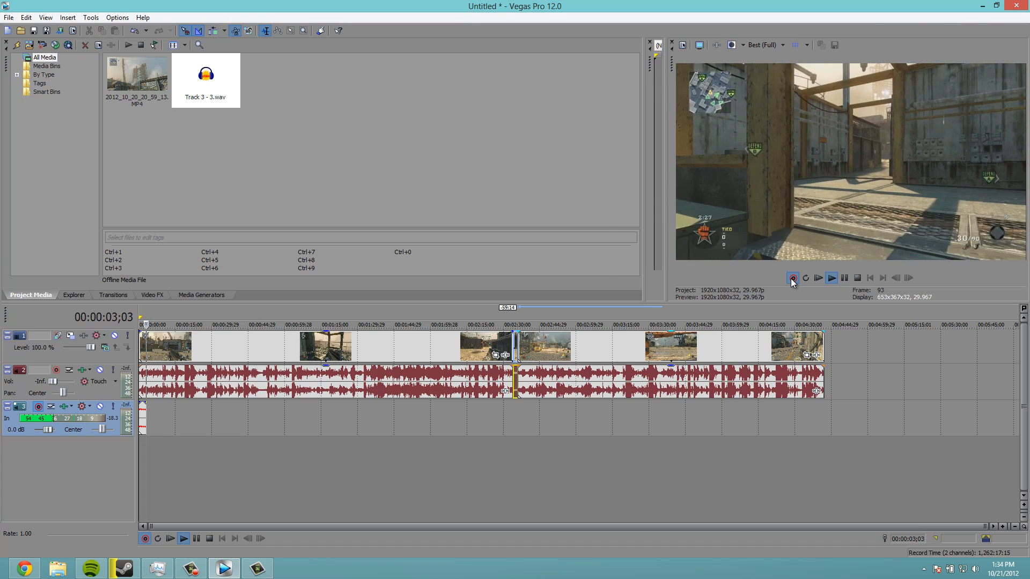
left_click(793, 278)
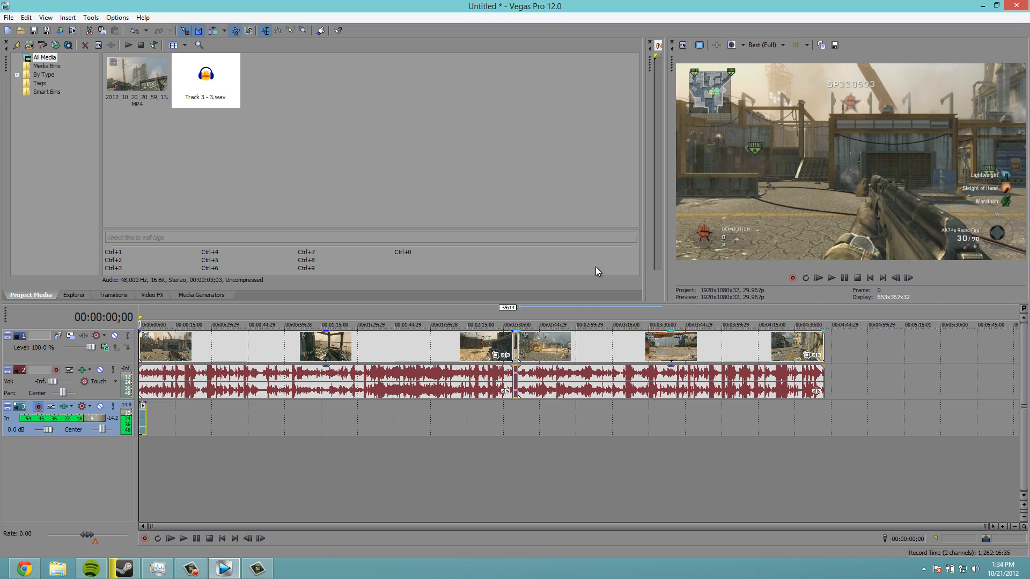
left_click_drag(53, 429, 44, 429)
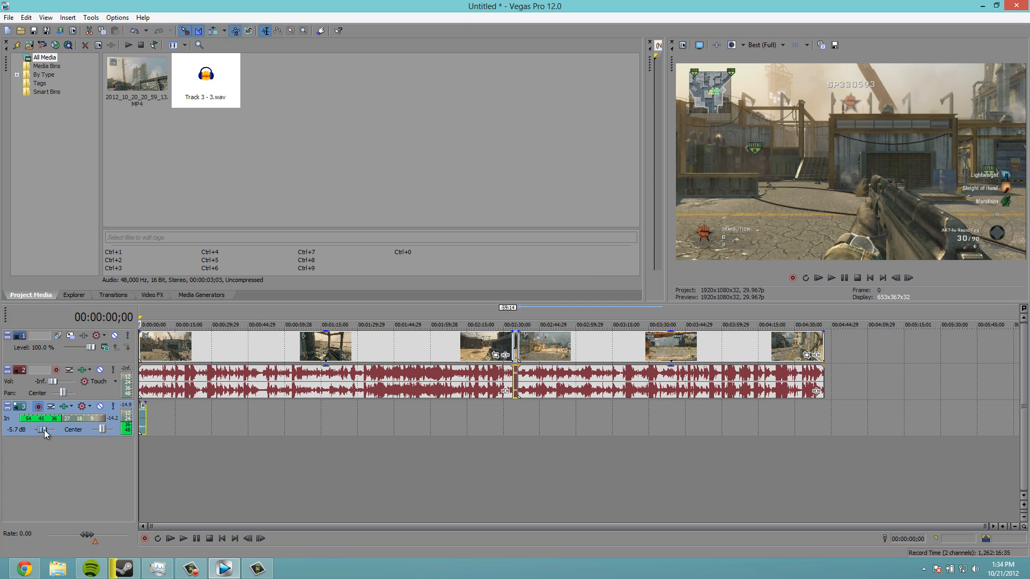
left_click_drag(46, 429, 91, 430)
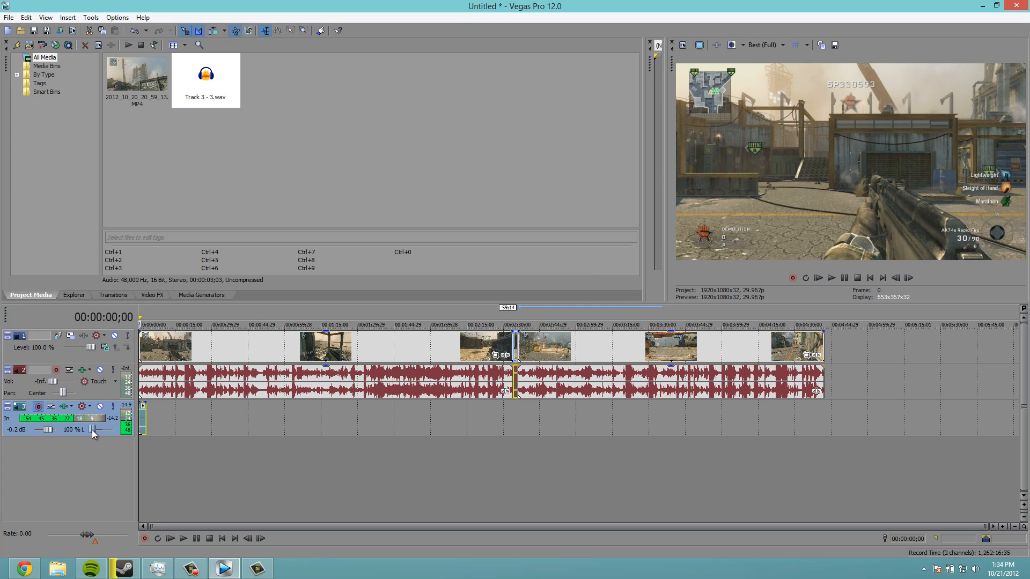
left_click_drag(92, 430, 110, 430)
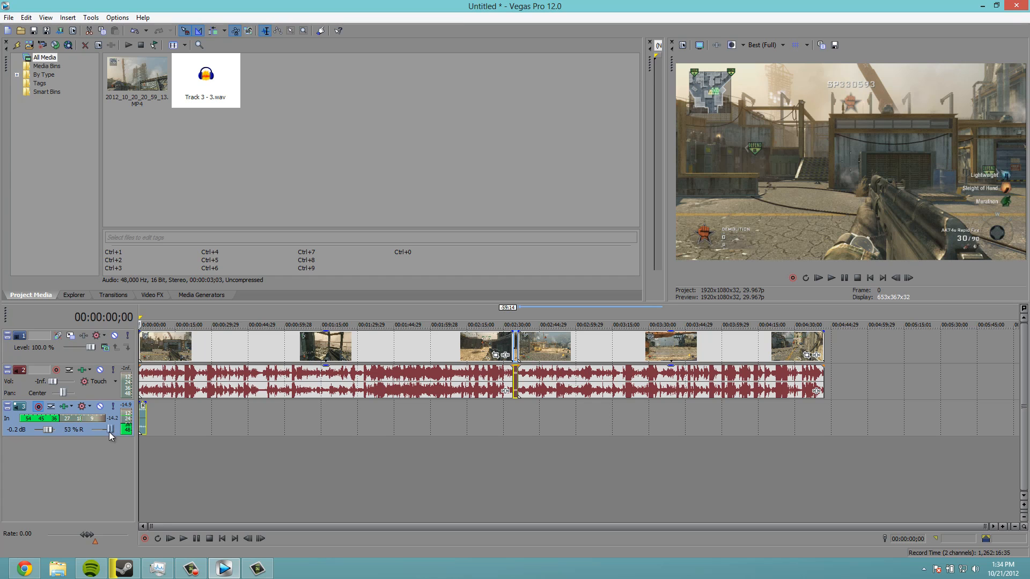
left_click_drag(109, 430, 105, 429)
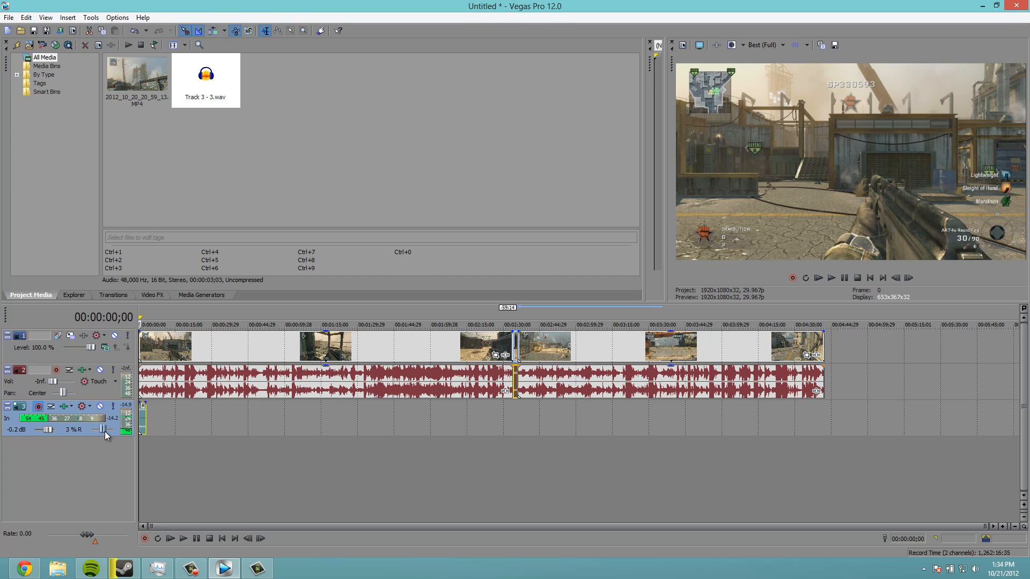
left_click_drag(105, 430, 102, 429)
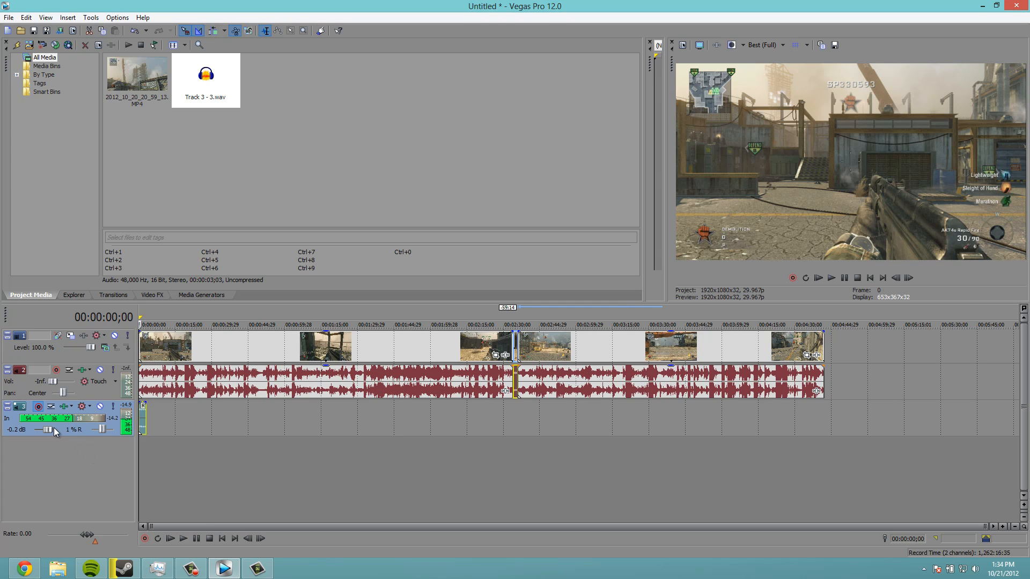
Boost the recording track's gain to 12.0 dB and set game audio to -23.0 dB.
left_click_drag(47, 429, 56, 429)
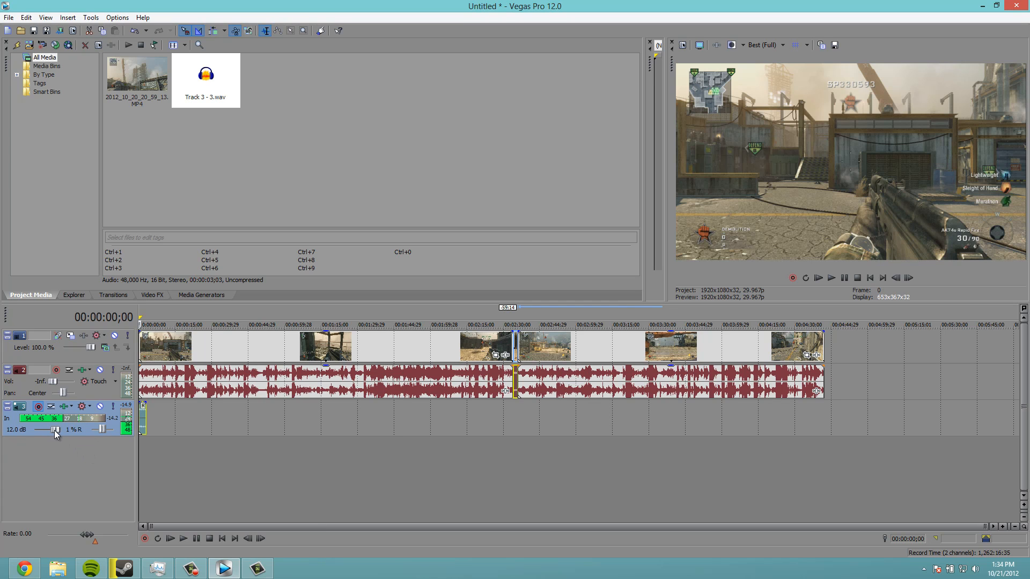
left_click_drag(55, 429, 51, 429)
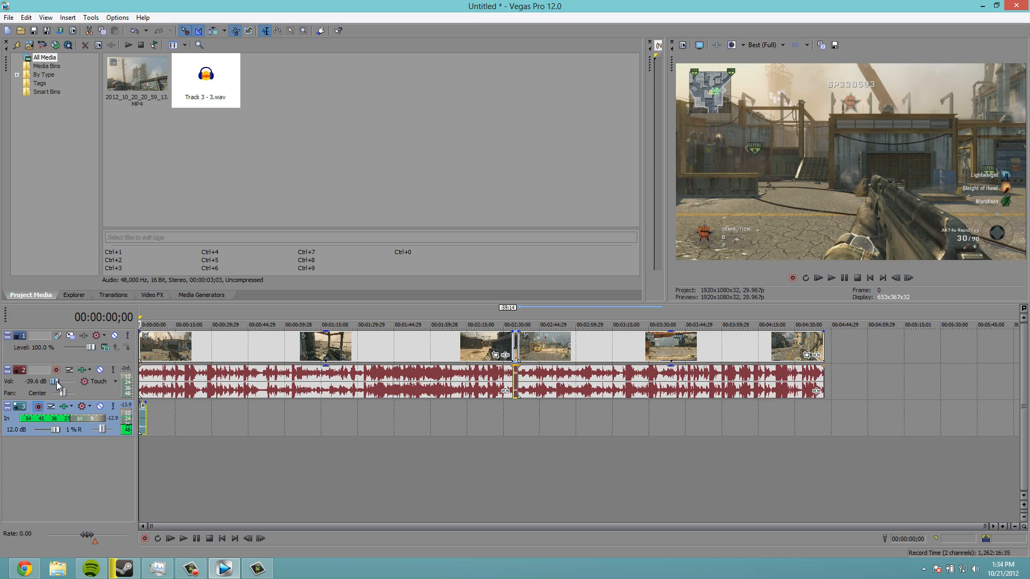
left_click_drag(56, 381, 39, 381)
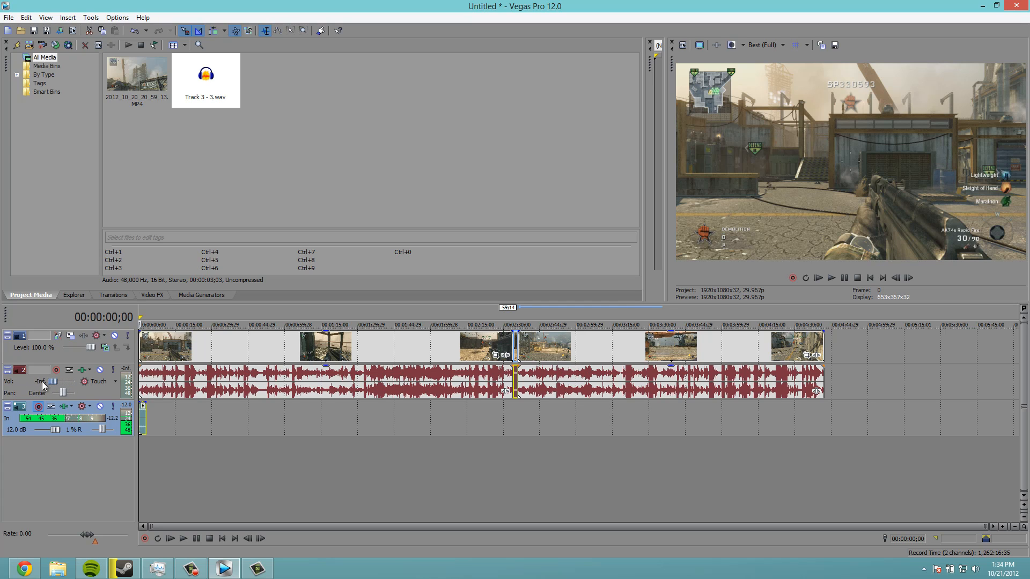
left_click_drag(53, 381, 58, 382)
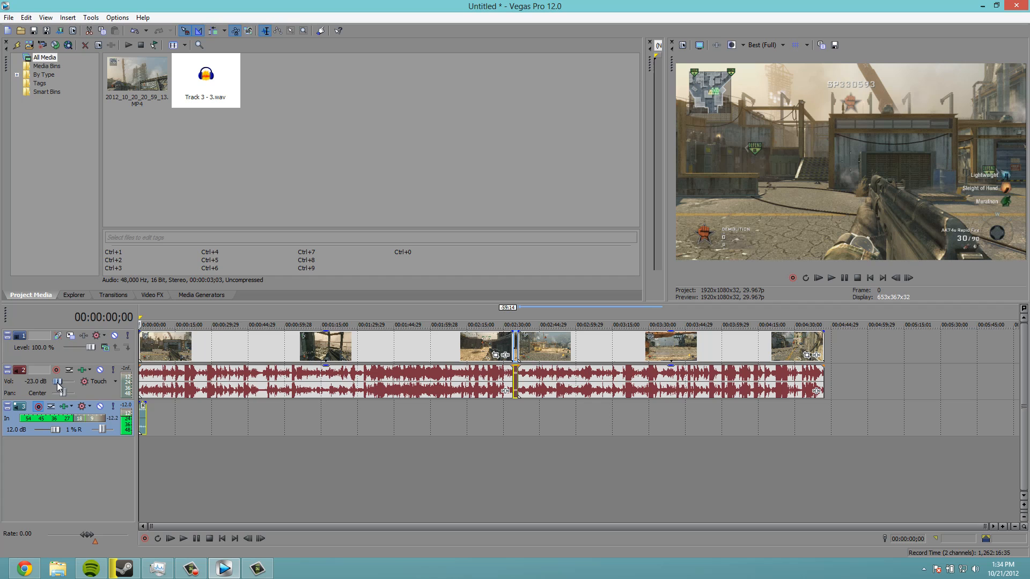
left_click_drag(59, 382, 59, 386)
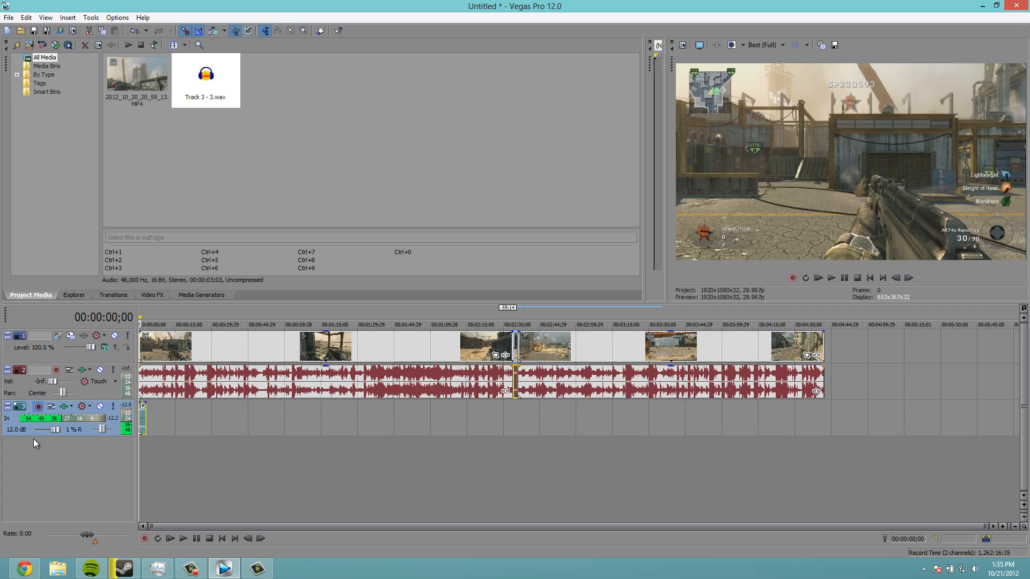
mouse_move(338, 421)
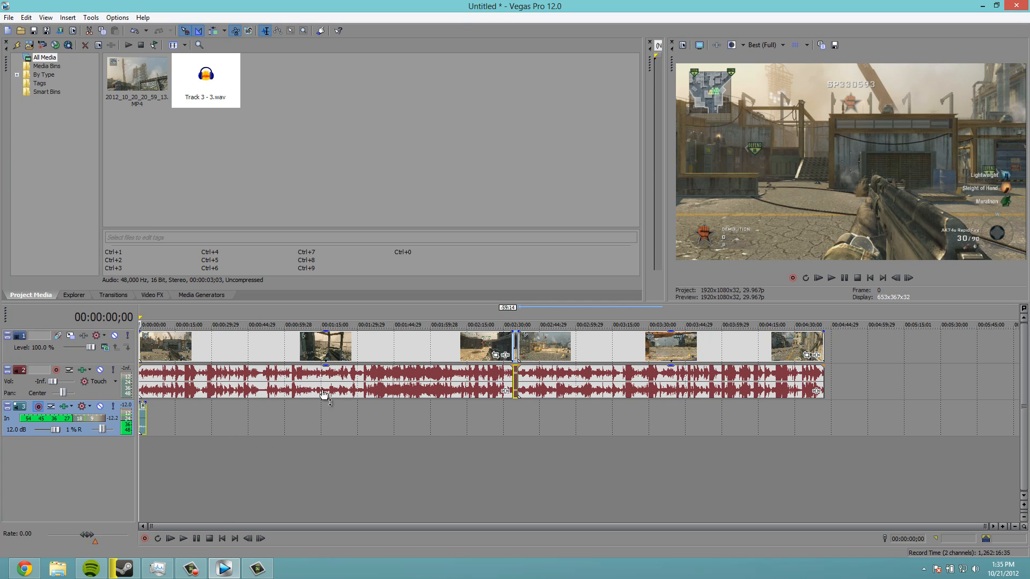
mouse_move(219, 451)
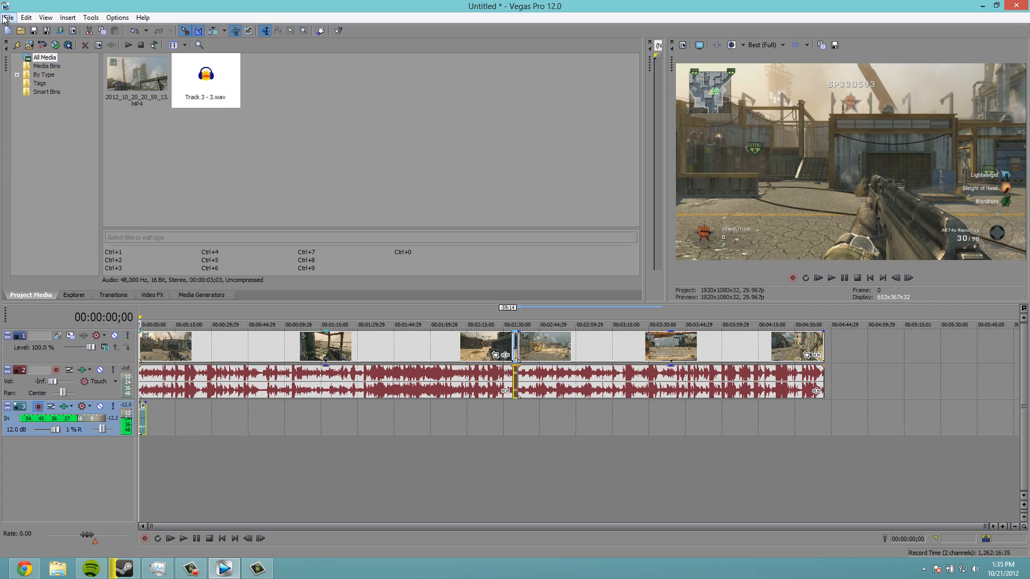
Click the window icon at the top-left corner of Vegas Pro.
left_click(9, 17)
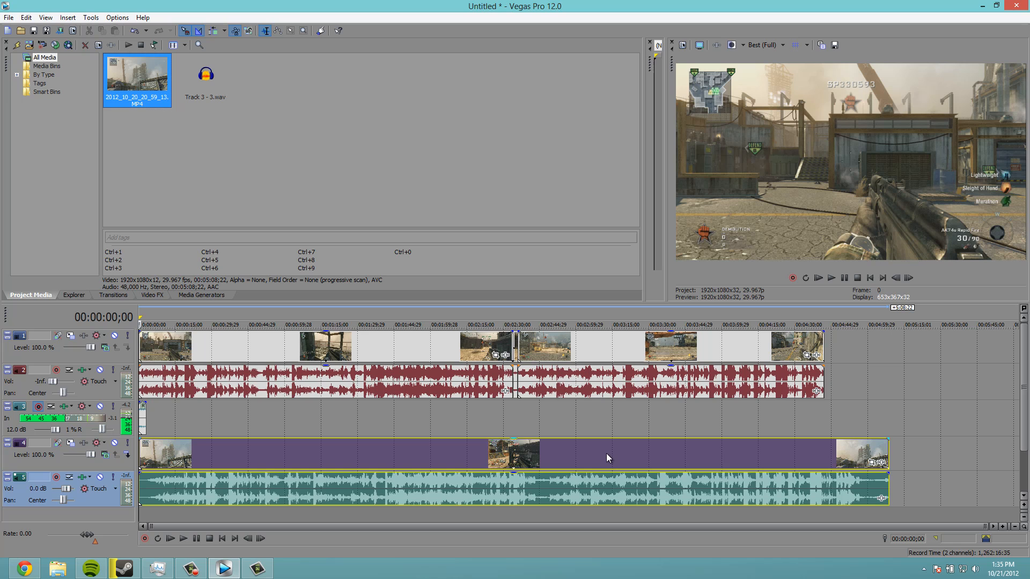
mouse_move(562, 403)
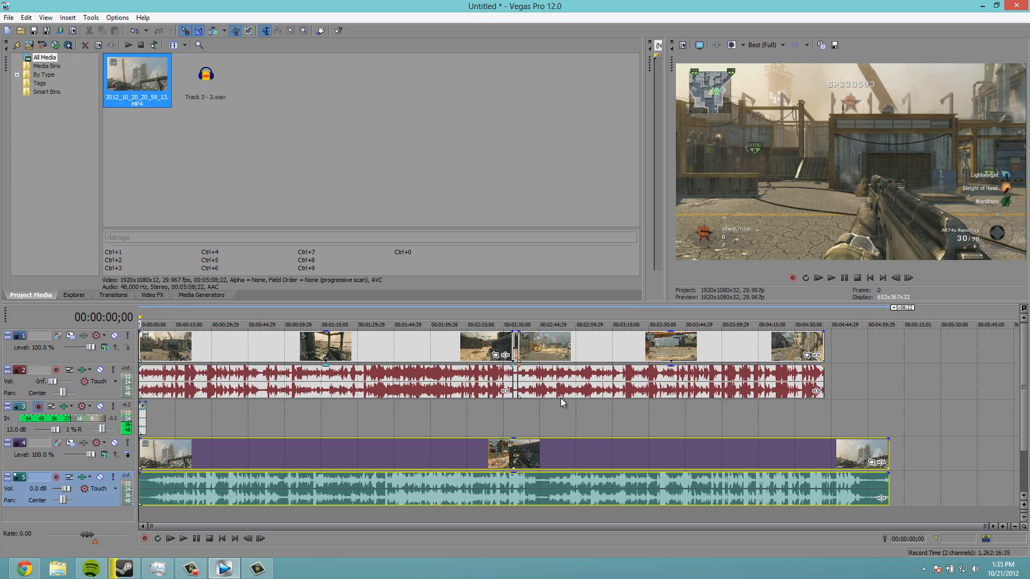
mouse_move(450, 464)
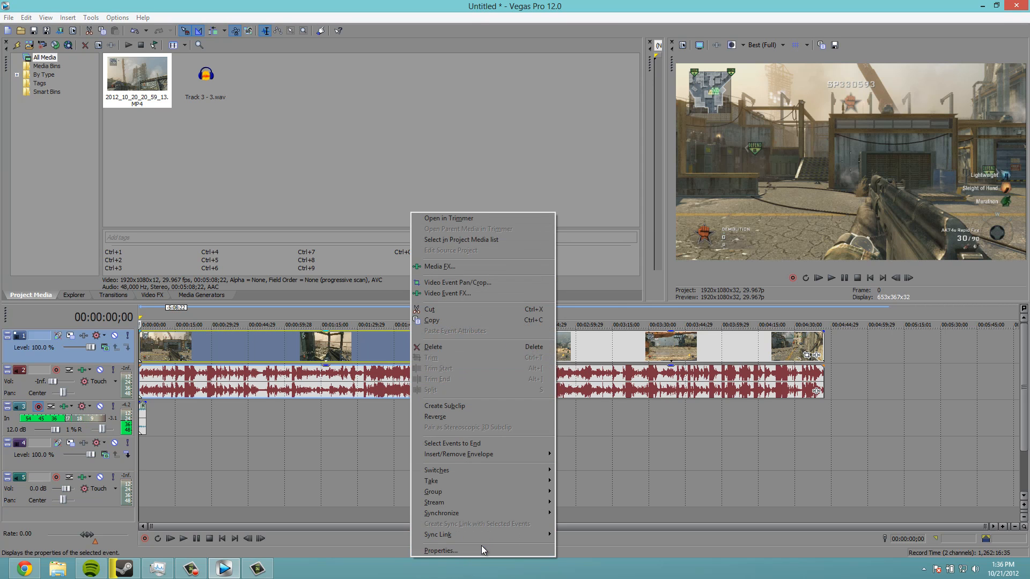
Enable Disable resample in the Properties of both gameplay video events.
left_click(440, 550)
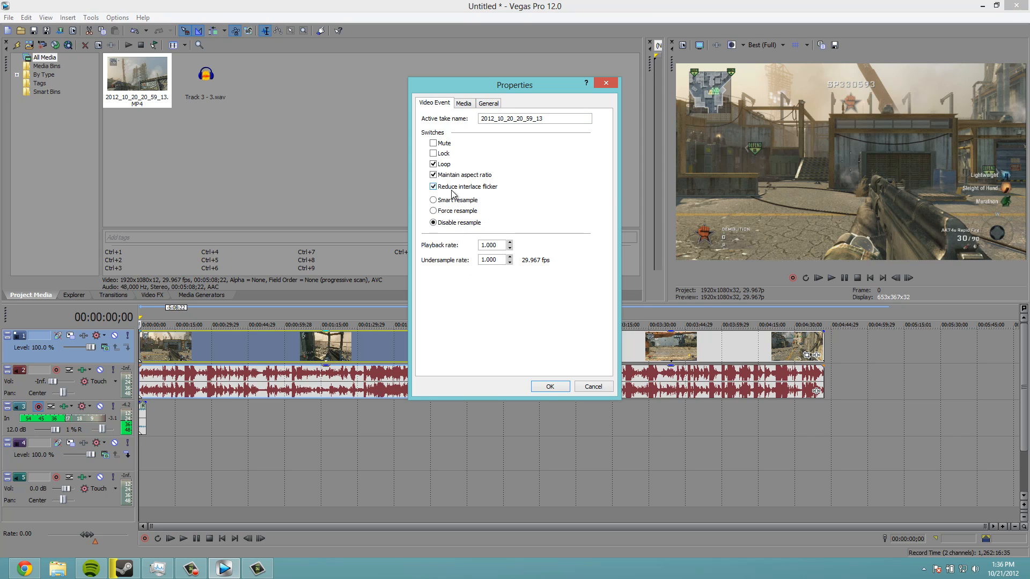
left_click(550, 386)
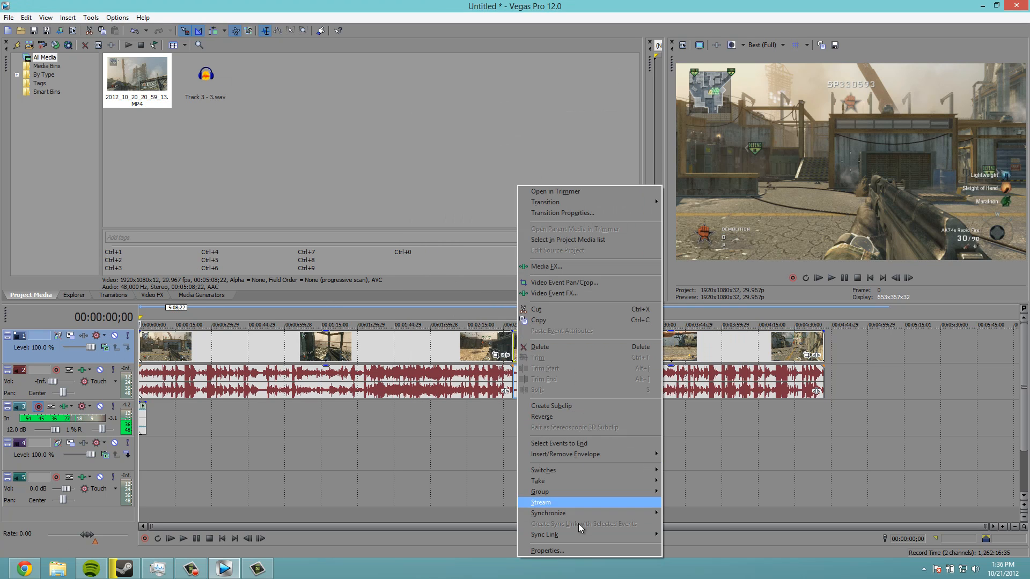
left_click(546, 550)
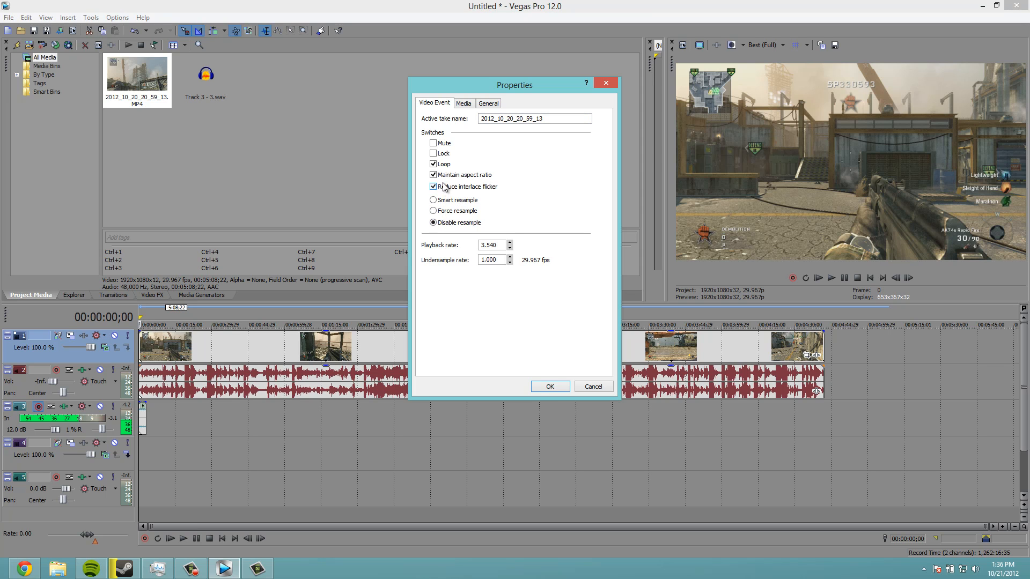
left_click(550, 386)
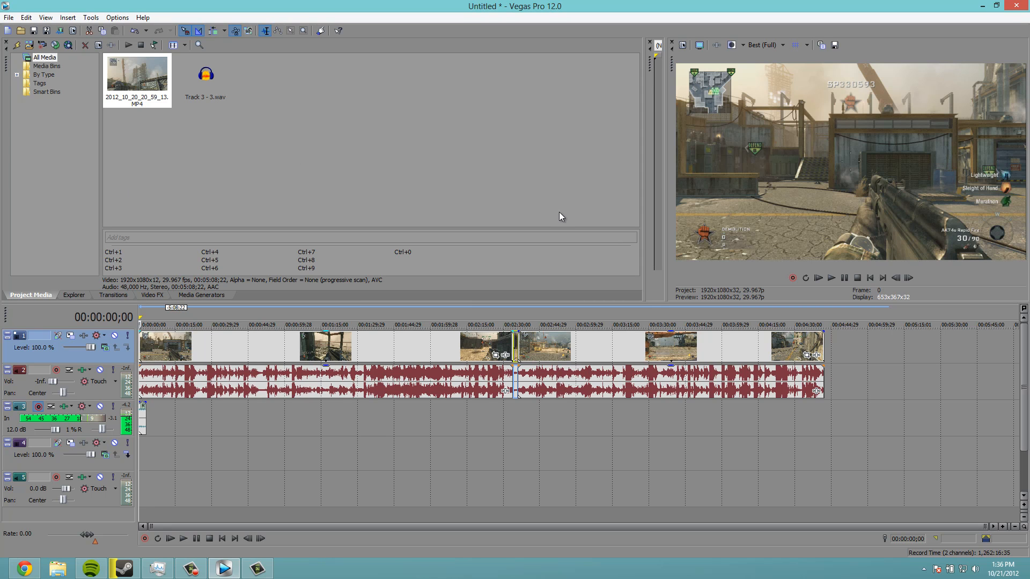
mouse_move(423, 117)
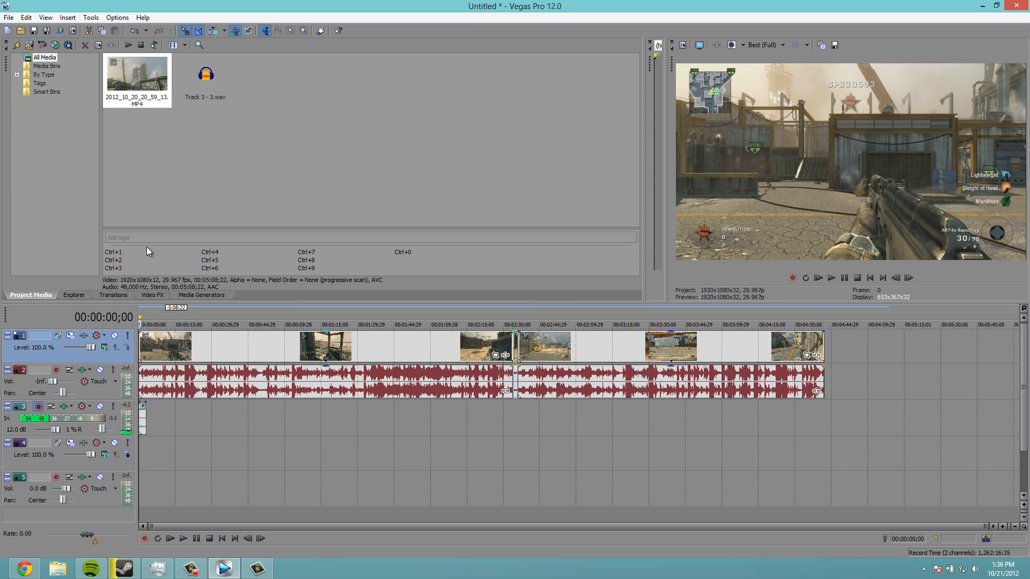
Browse Transitions, Explorer and Media Generators, then scroll through the Video FX list.
left_click(112, 295)
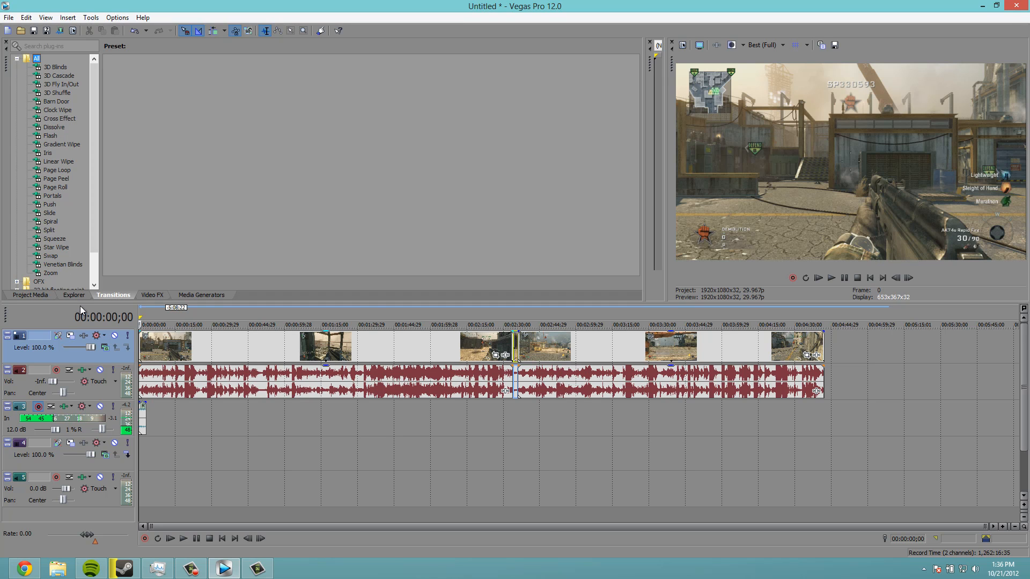
left_click(73, 295)
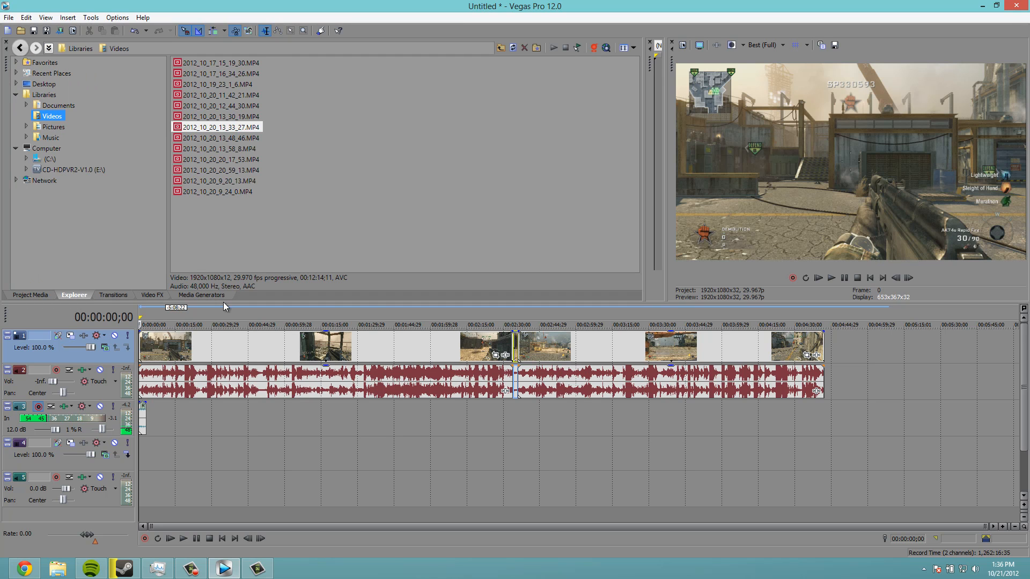
left_click(202, 295)
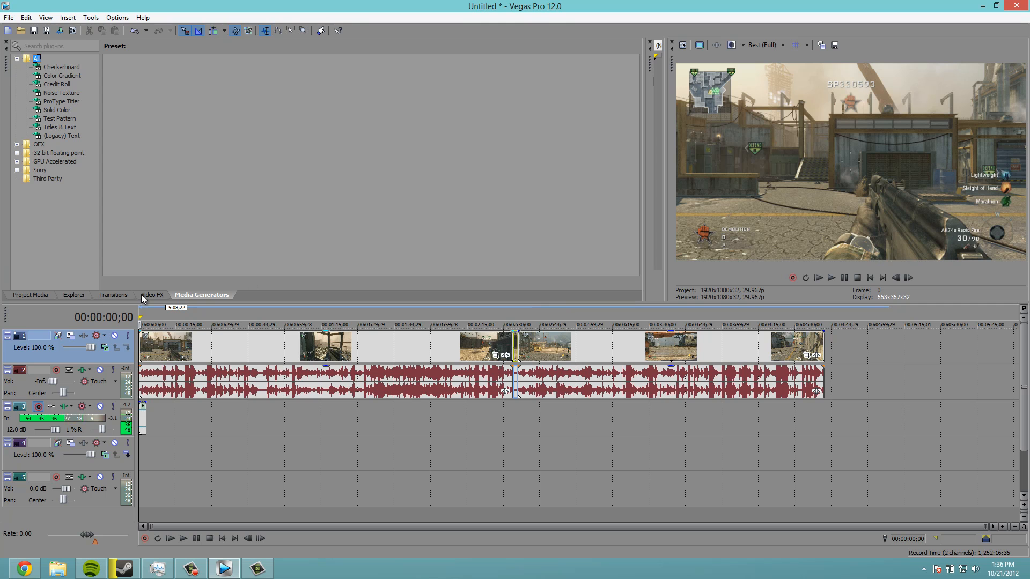
left_click(152, 294)
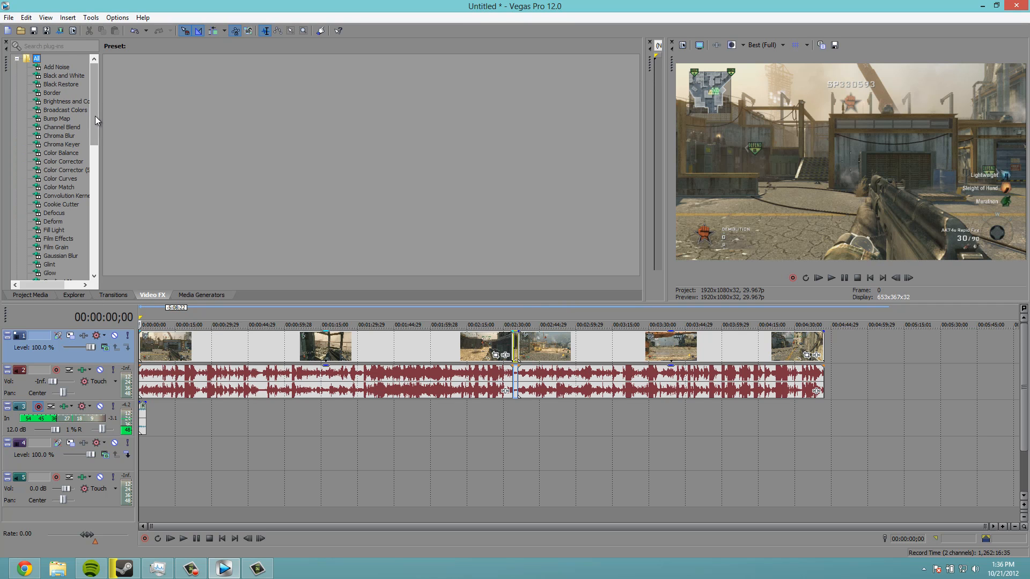
scroll("down", 3)
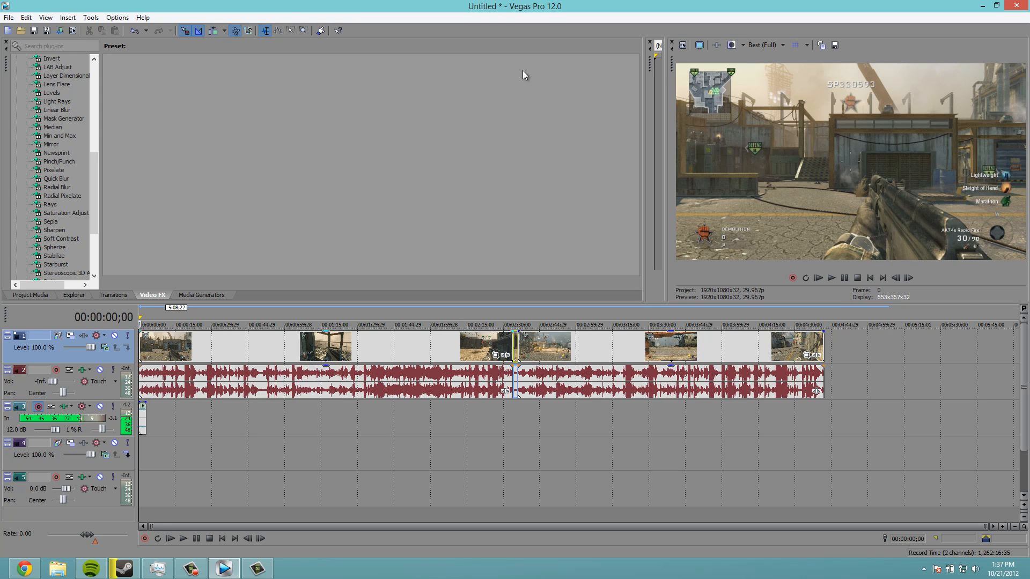
mouse_move(9, 14)
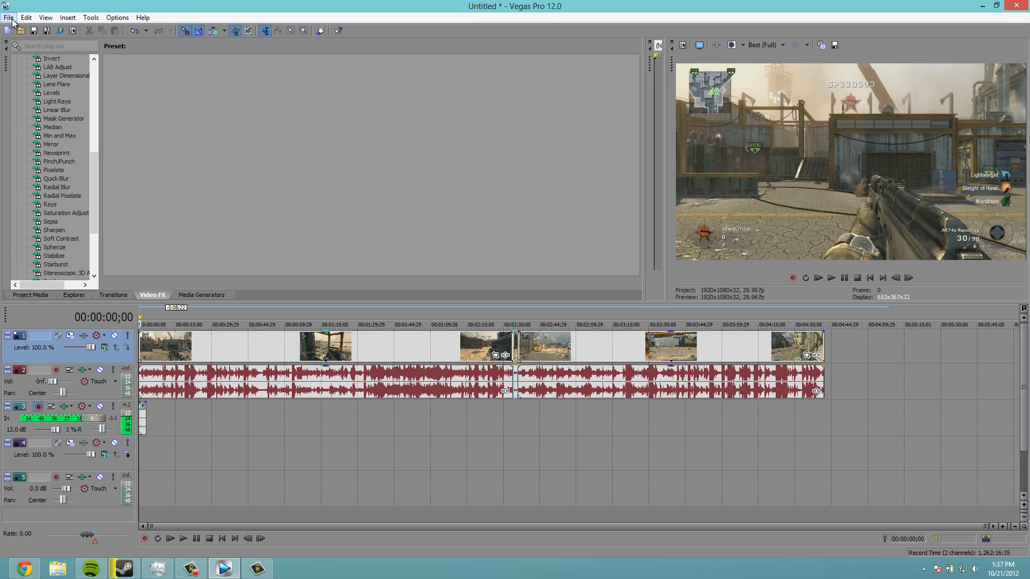